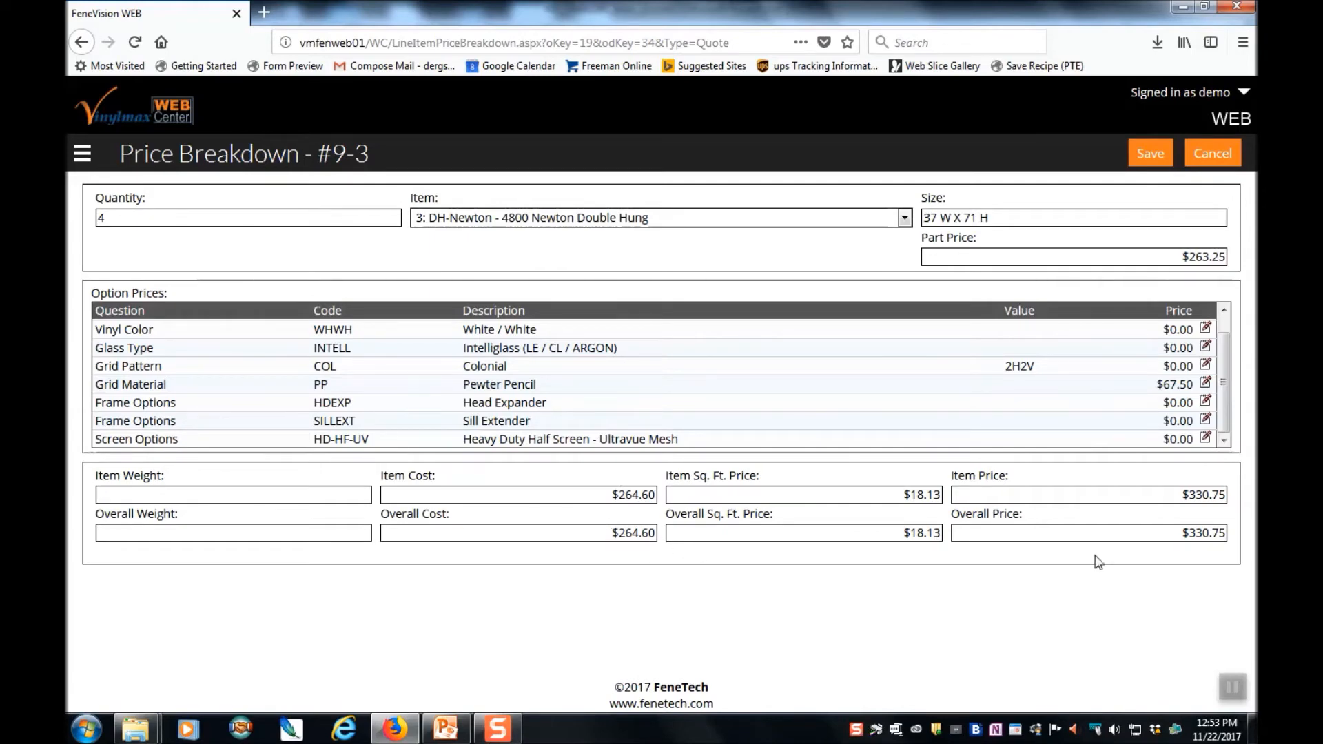
pyautogui.moveTo(1230, 570)
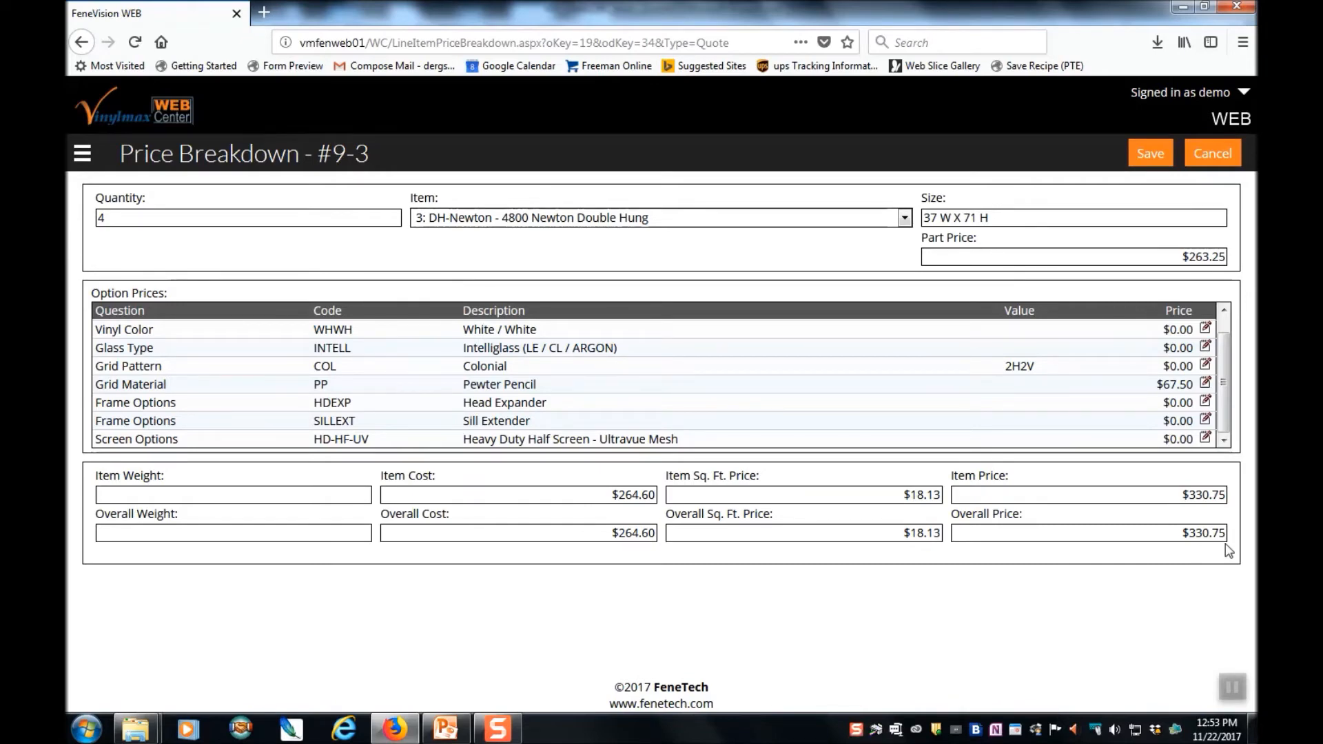
pyautogui.moveTo(1048, 353)
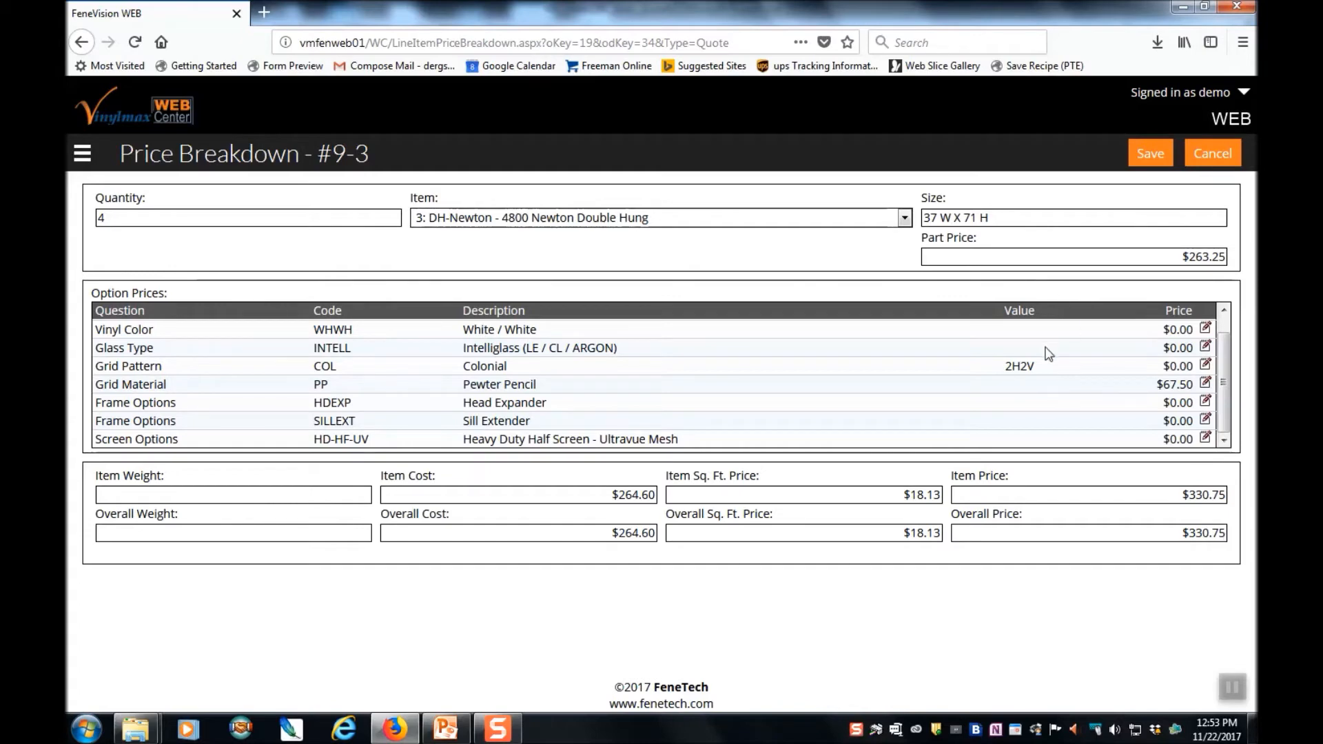
pyautogui.moveTo(1065, 435)
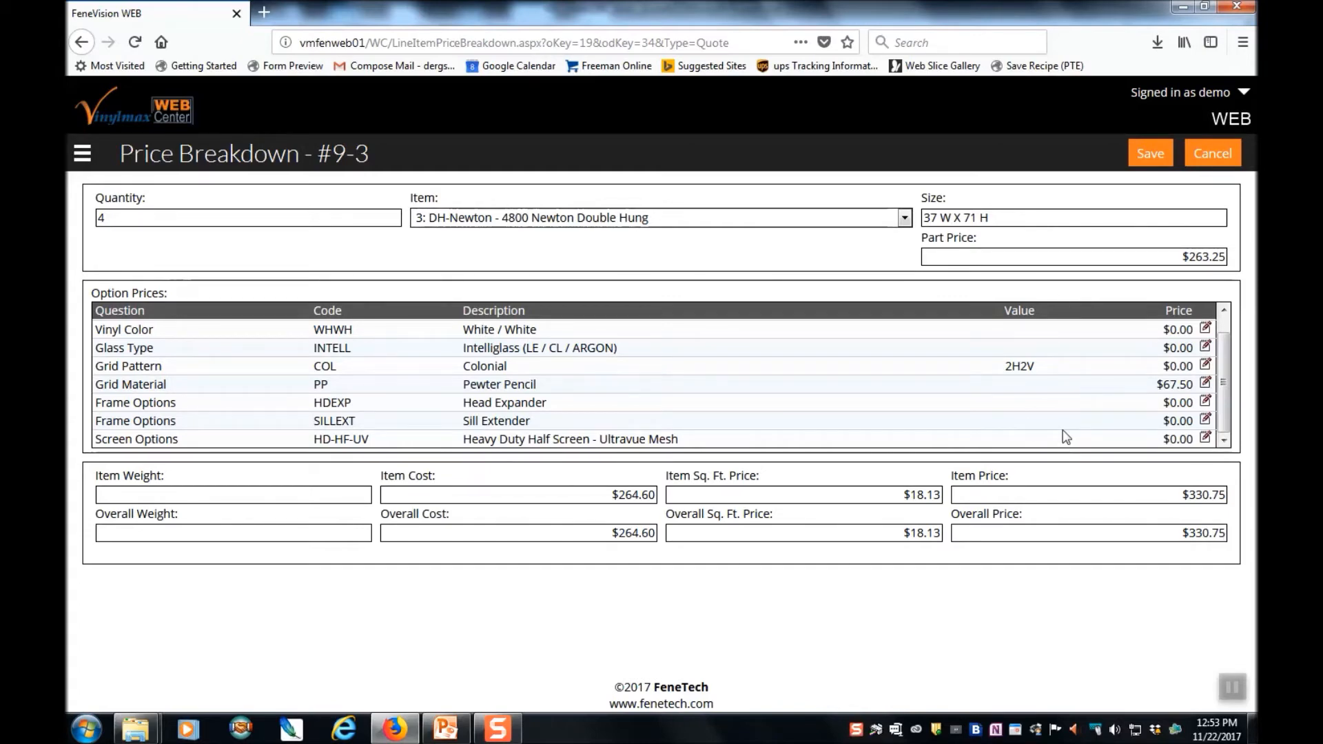
# Set line 3's part price to $200.00 and grid material to $75.00, then save.
pyautogui.doubleClick(1203, 255)
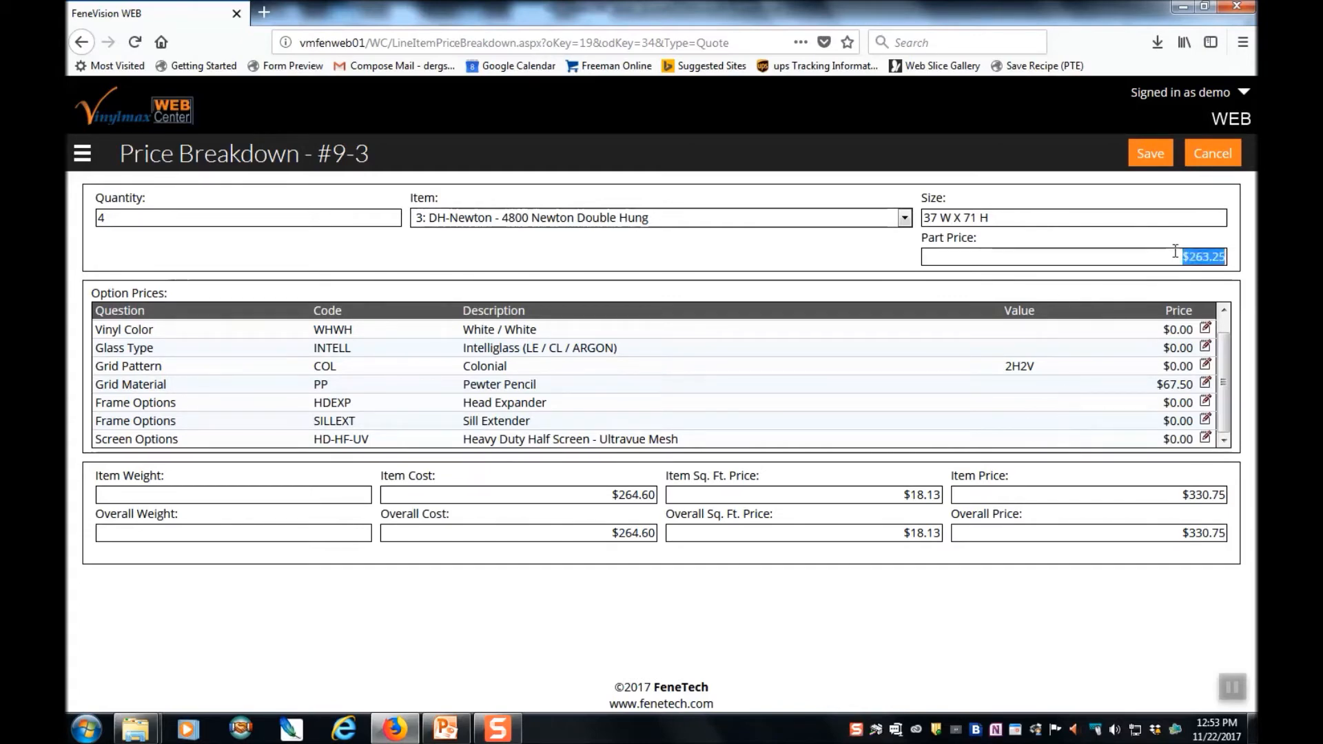
pyautogui.write('200.00')
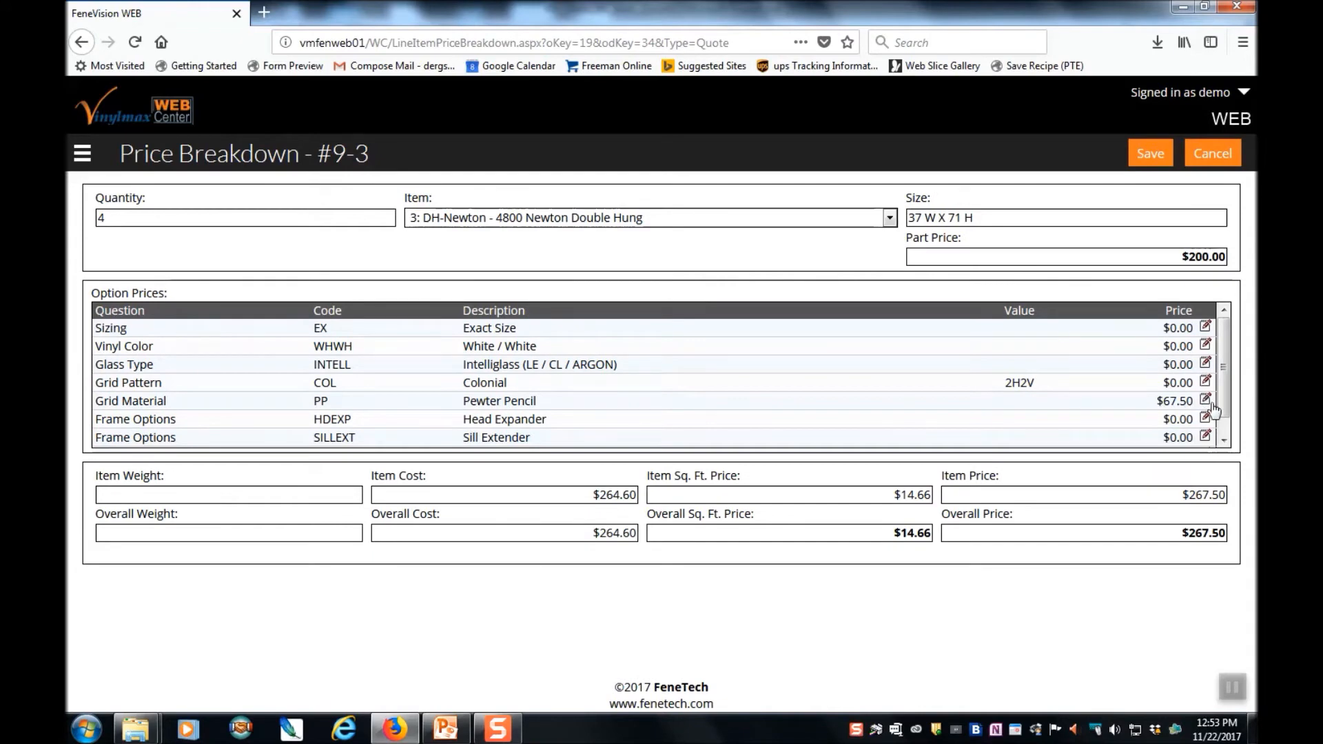
pyautogui.click(1203, 402)
pyautogui.write('75')
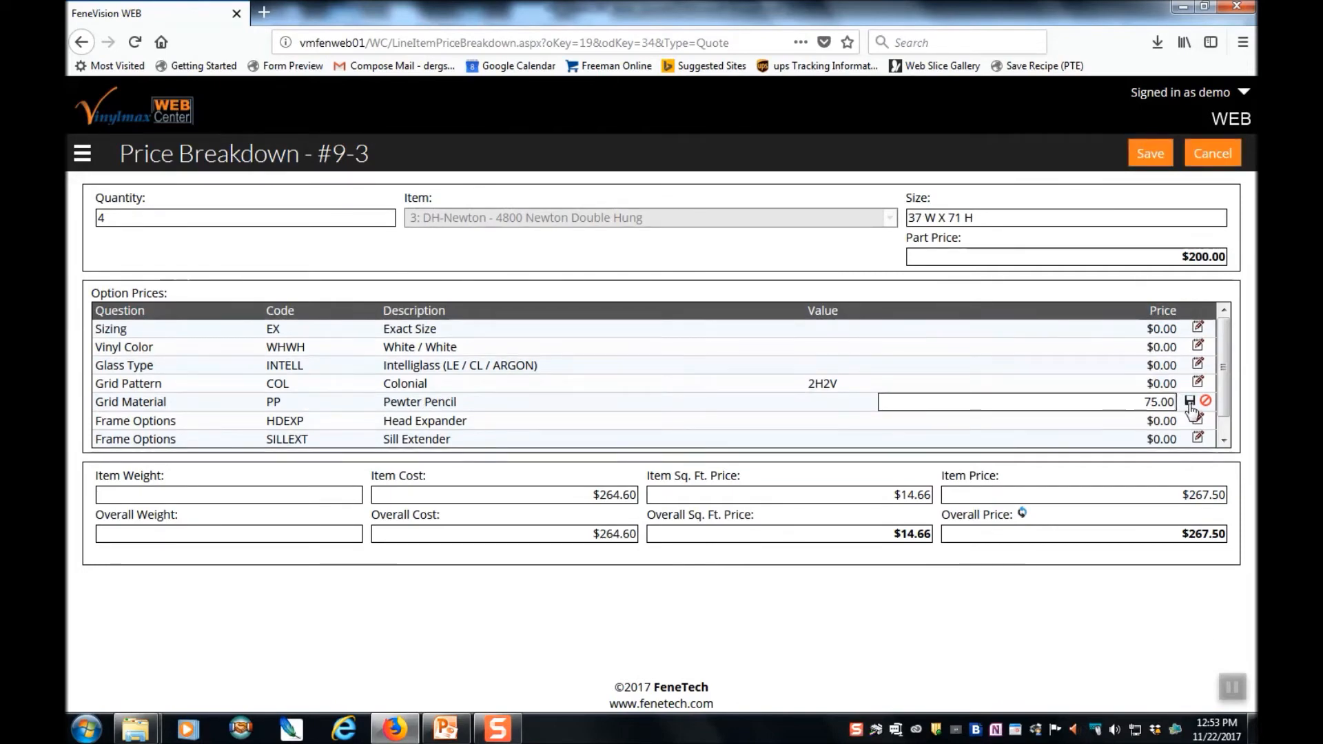
pyautogui.click(1190, 403)
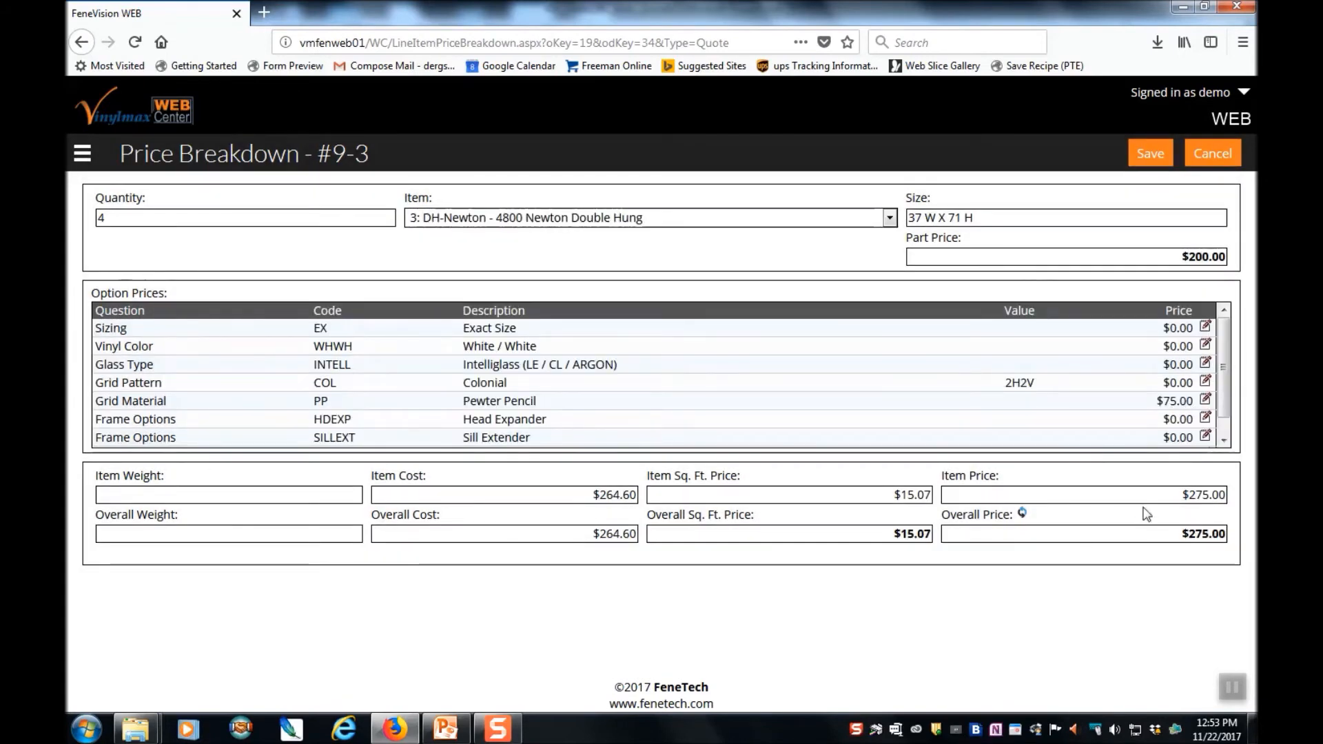
pyautogui.moveTo(1231, 571)
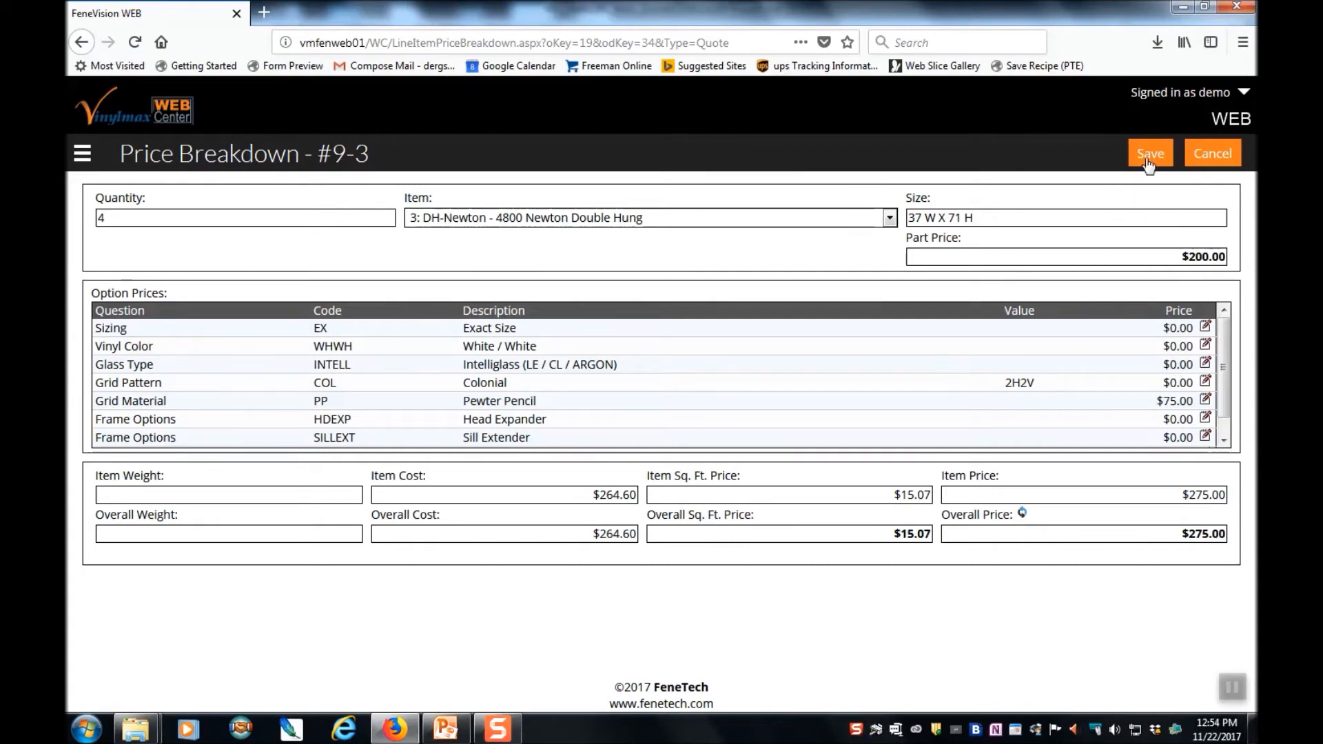
pyautogui.click(1150, 152)
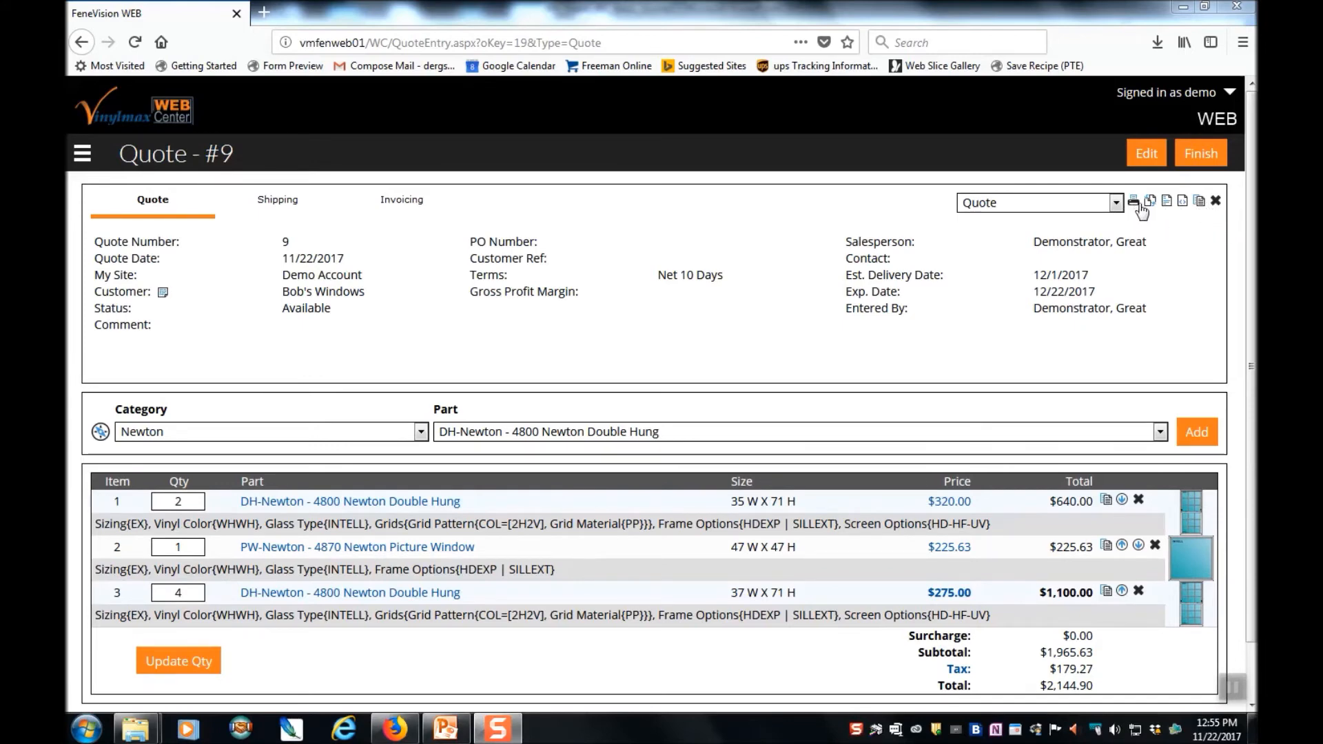
pyautogui.moveTo(1151, 200)
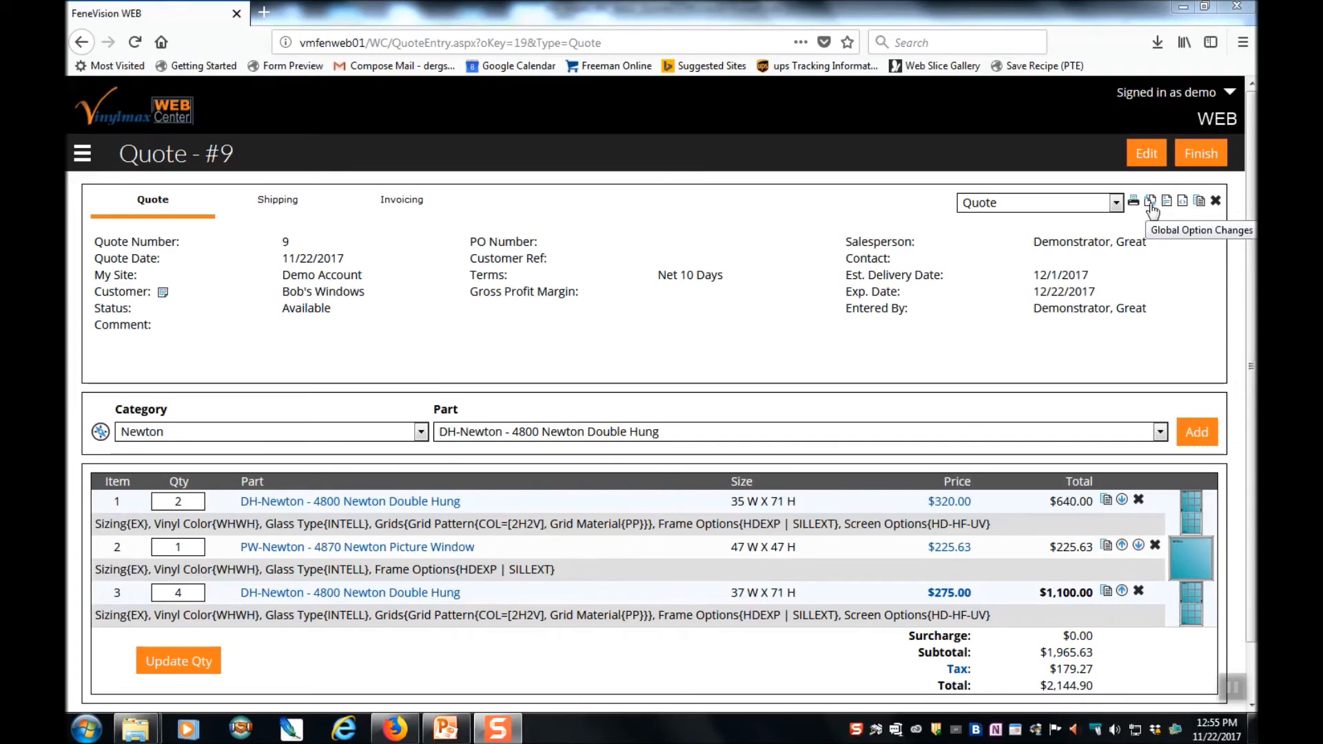
# Set up a global Vinyl Color change from WHWH White / White to TNTN Tan / Tan.
pyautogui.click(1156, 201)
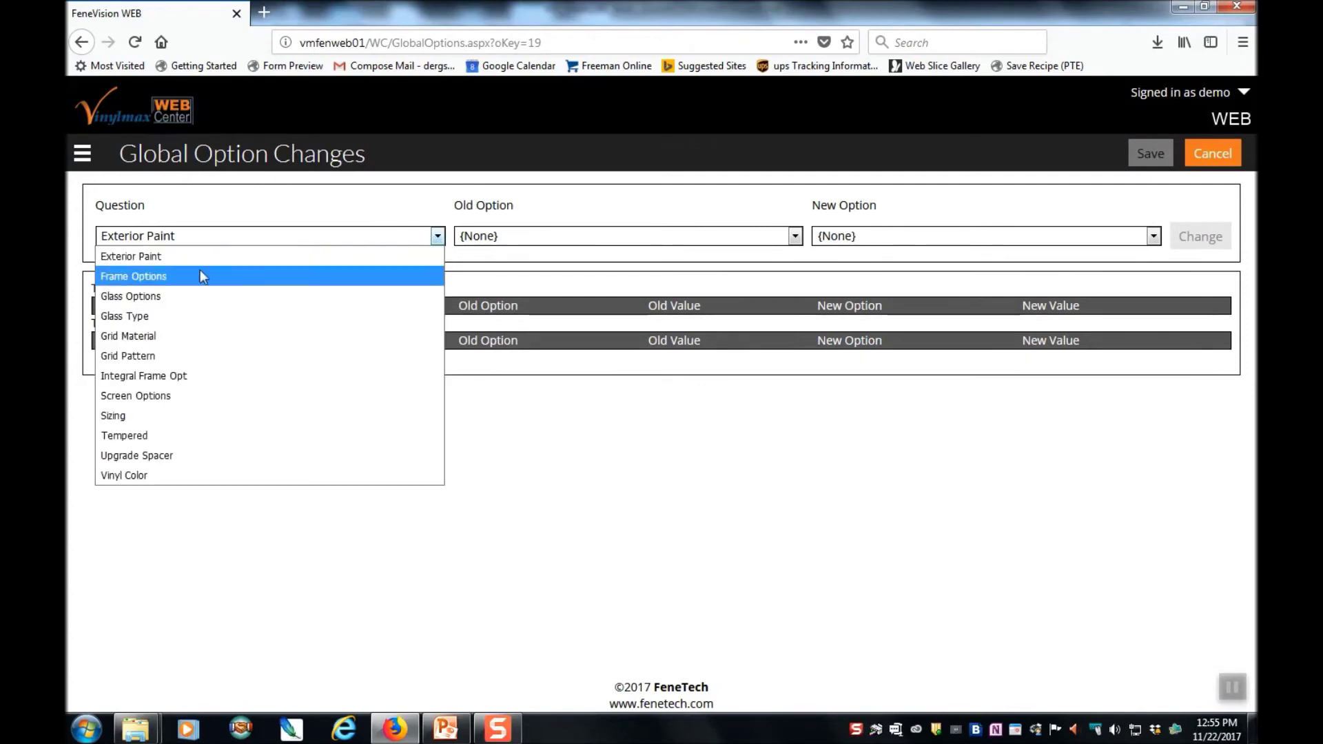
pyautogui.click(124, 475)
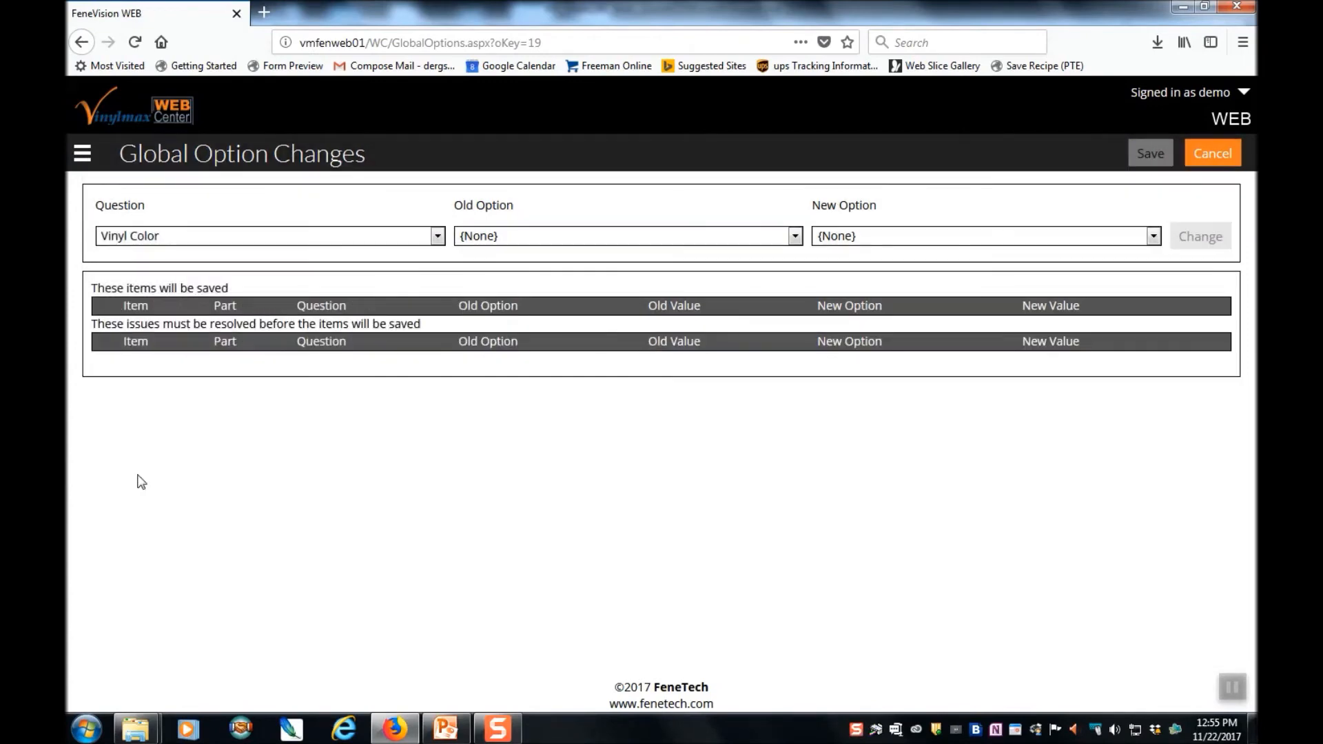
pyautogui.click(794, 236)
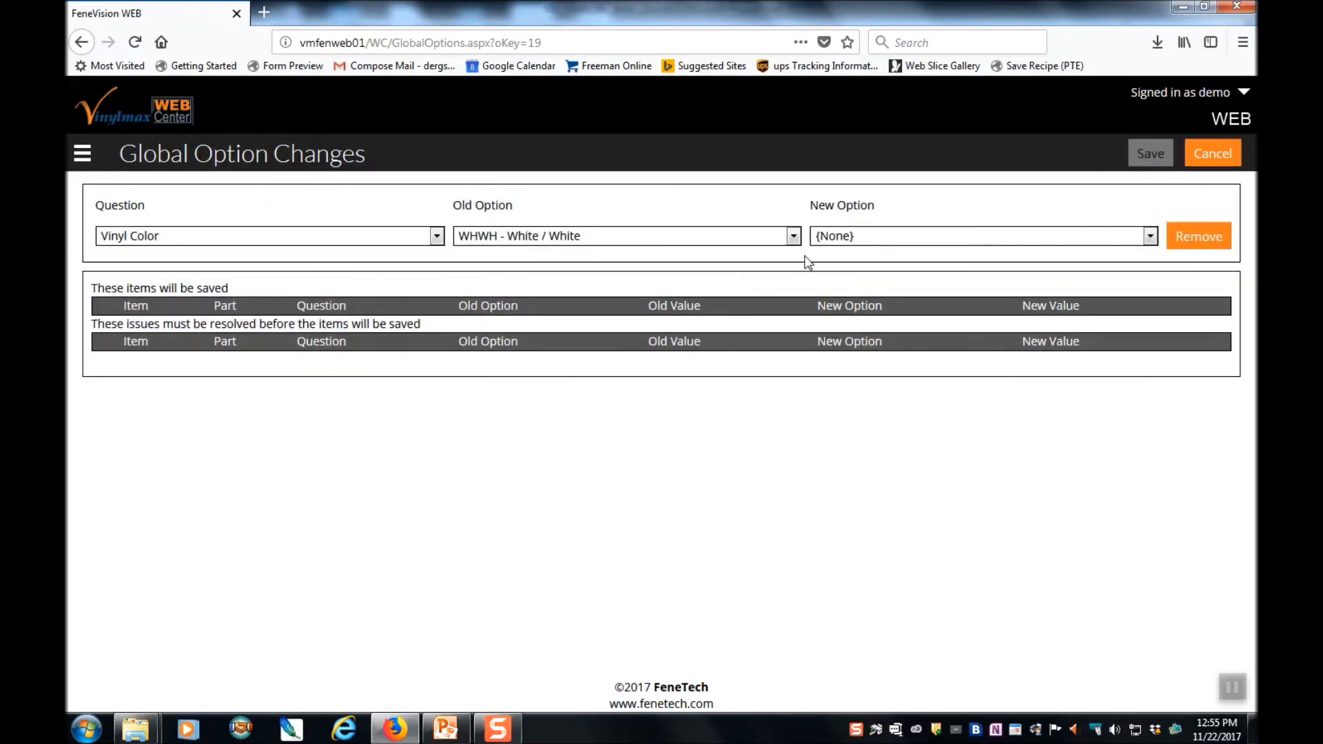
pyautogui.click(1150, 235)
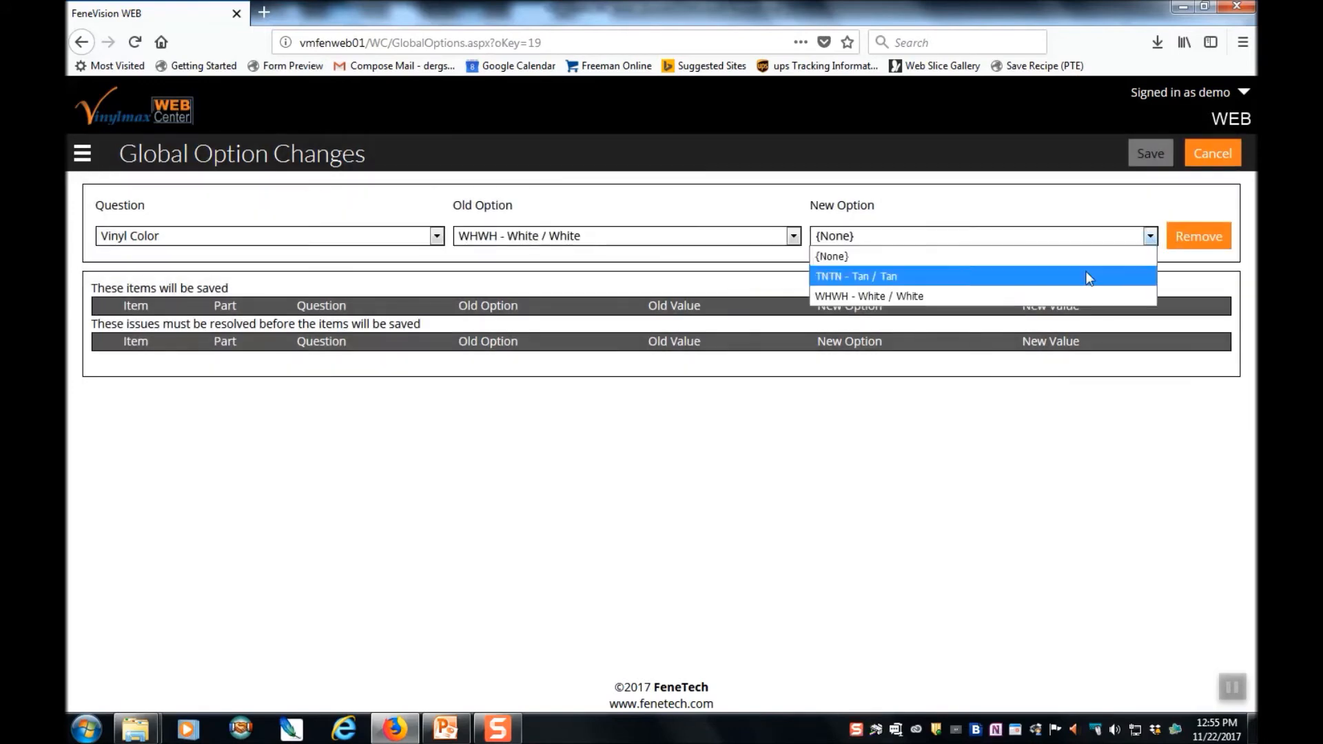
pyautogui.click(882, 276)
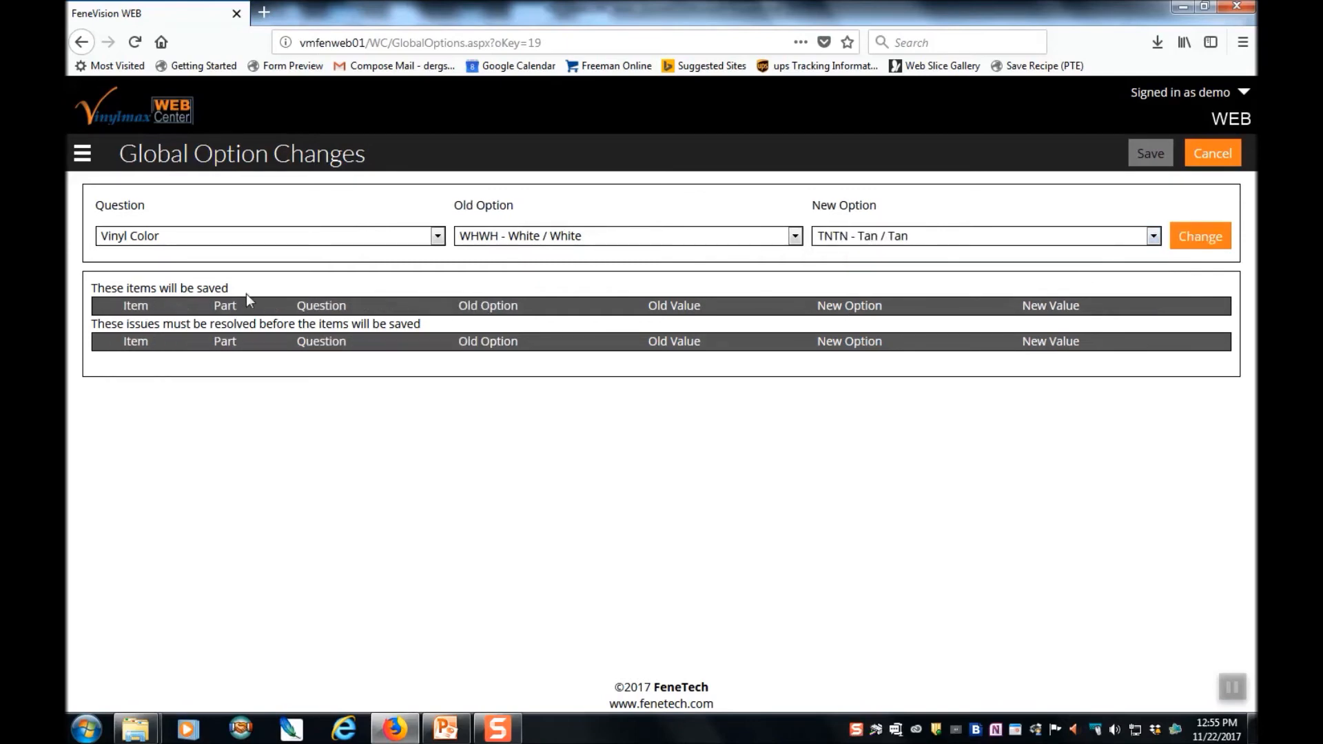
pyautogui.moveTo(1204, 255)
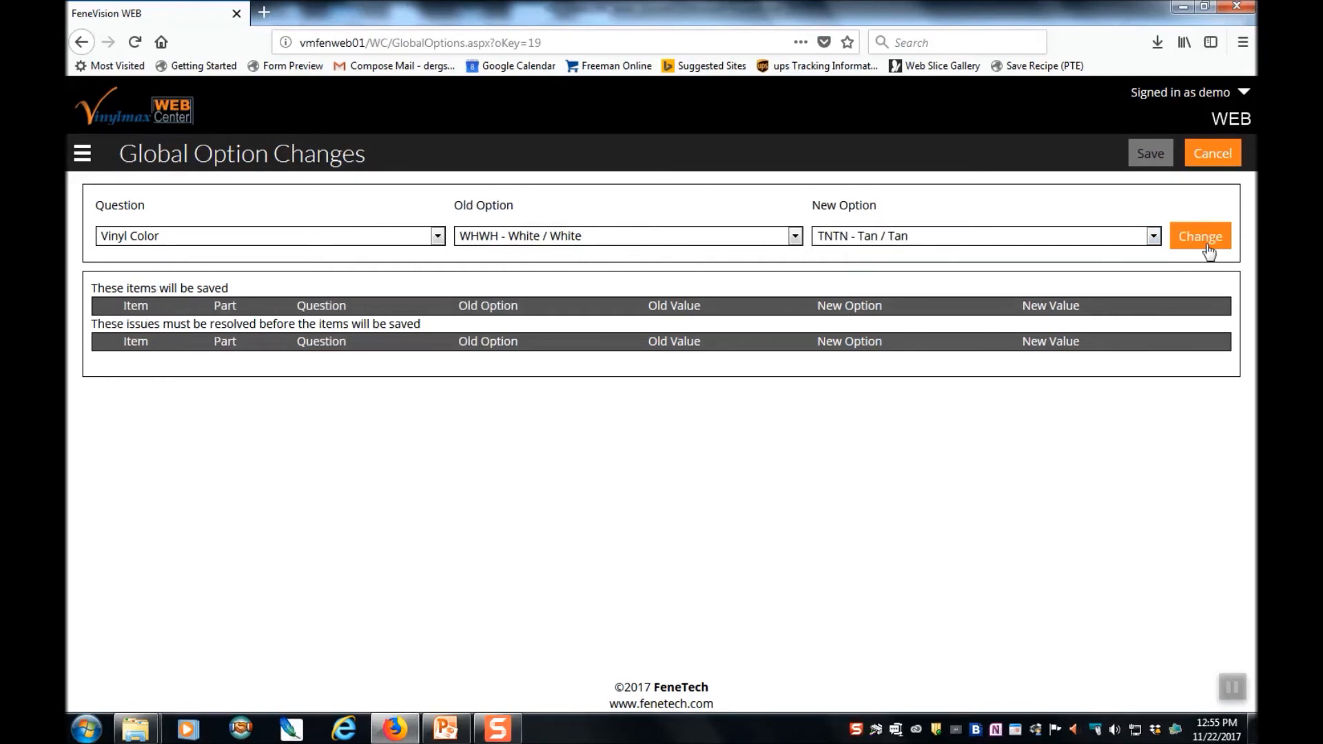
# Apply the Tan / Tan vinyl colour change to all three Newton items and save.
pyautogui.click(1200, 236)
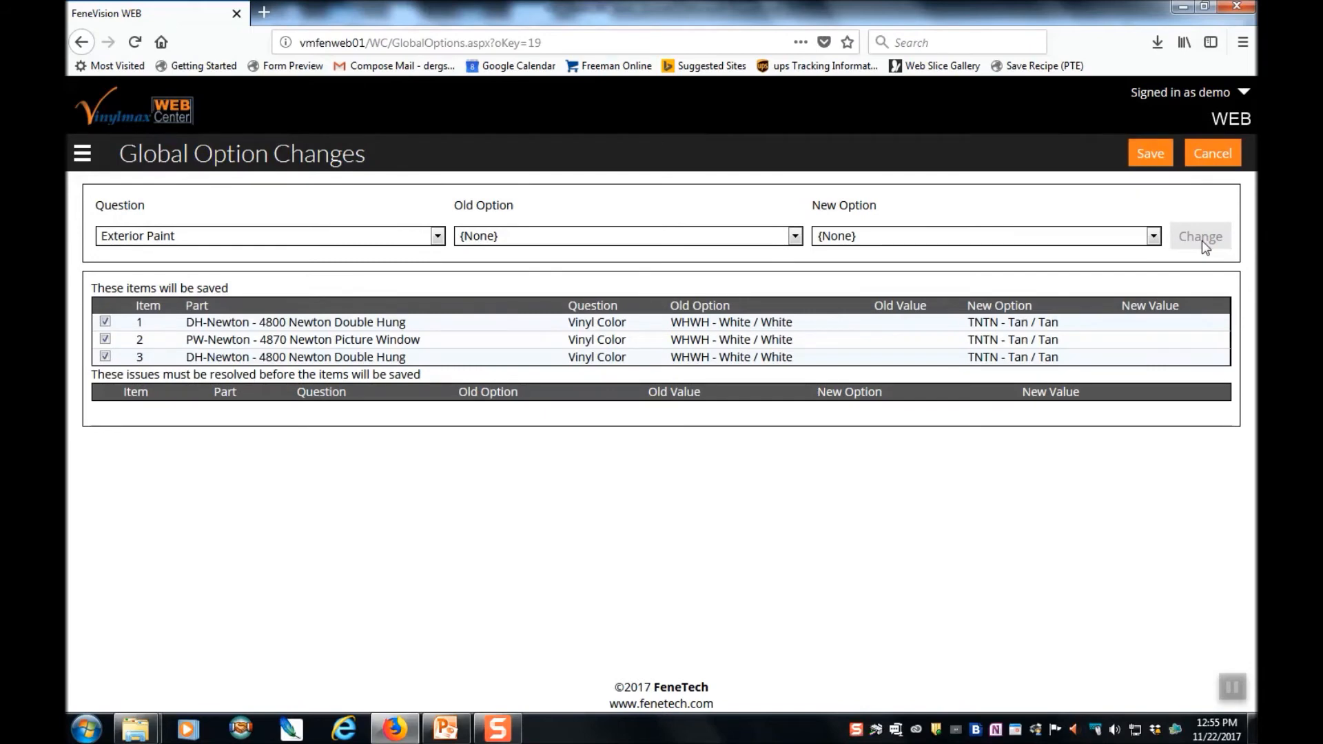
pyautogui.moveTo(978, 370)
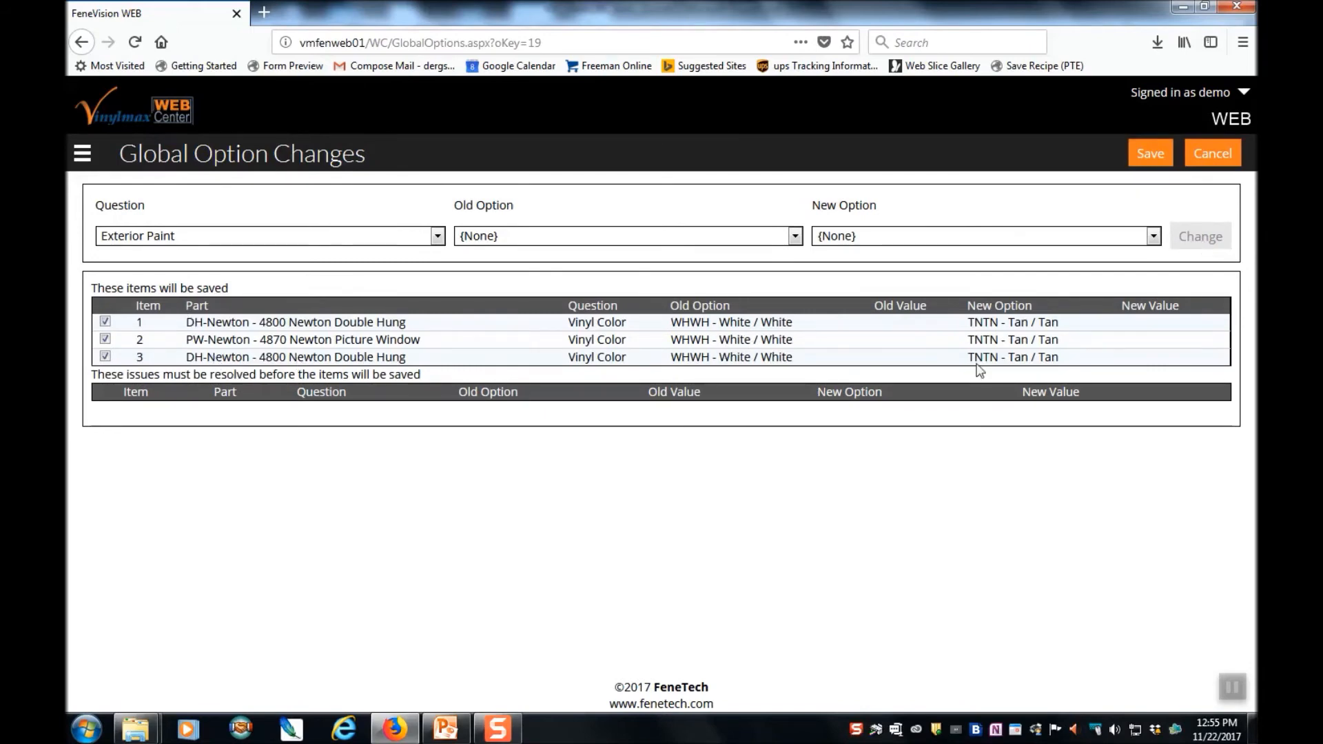
pyautogui.moveTo(327, 374)
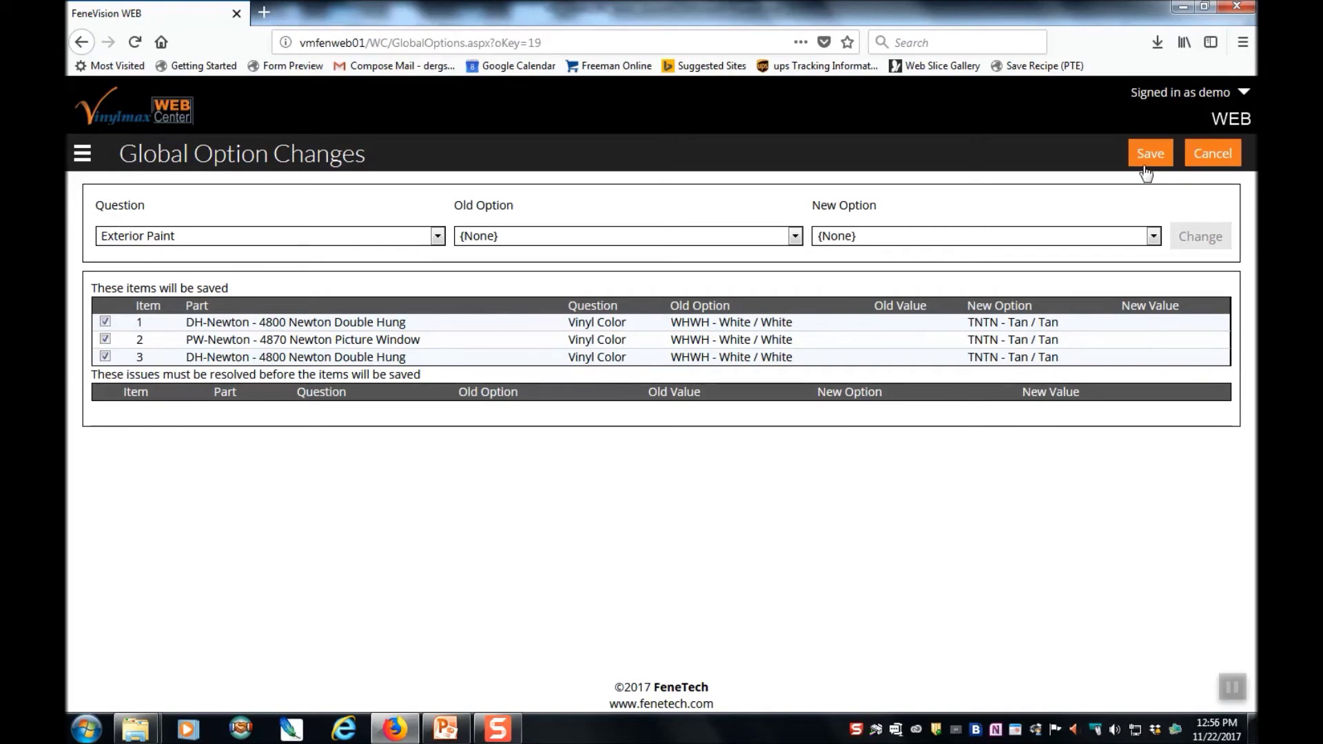
pyautogui.click(1150, 152)
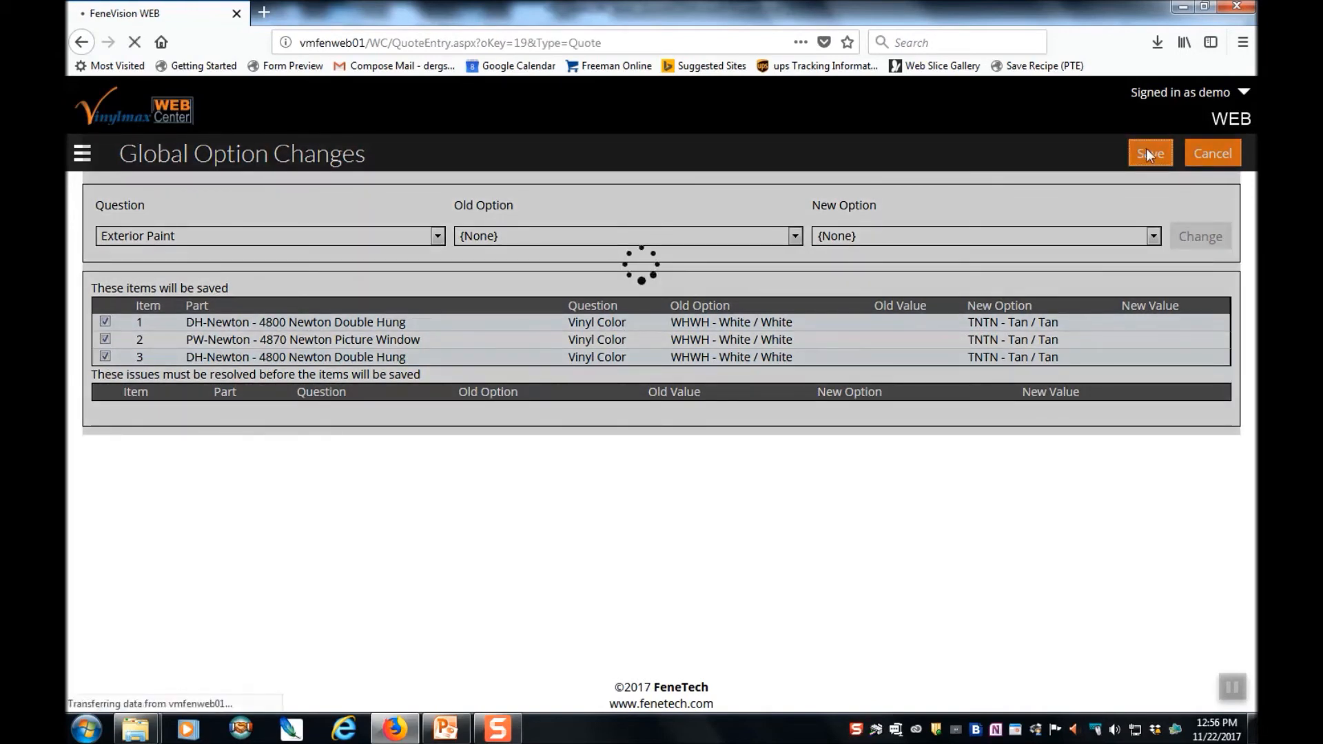
# Review the reloaded quote #9 showing Vinyl Color TNTN on every item, totalling $2,582.88.
pyautogui.click(1149, 152)
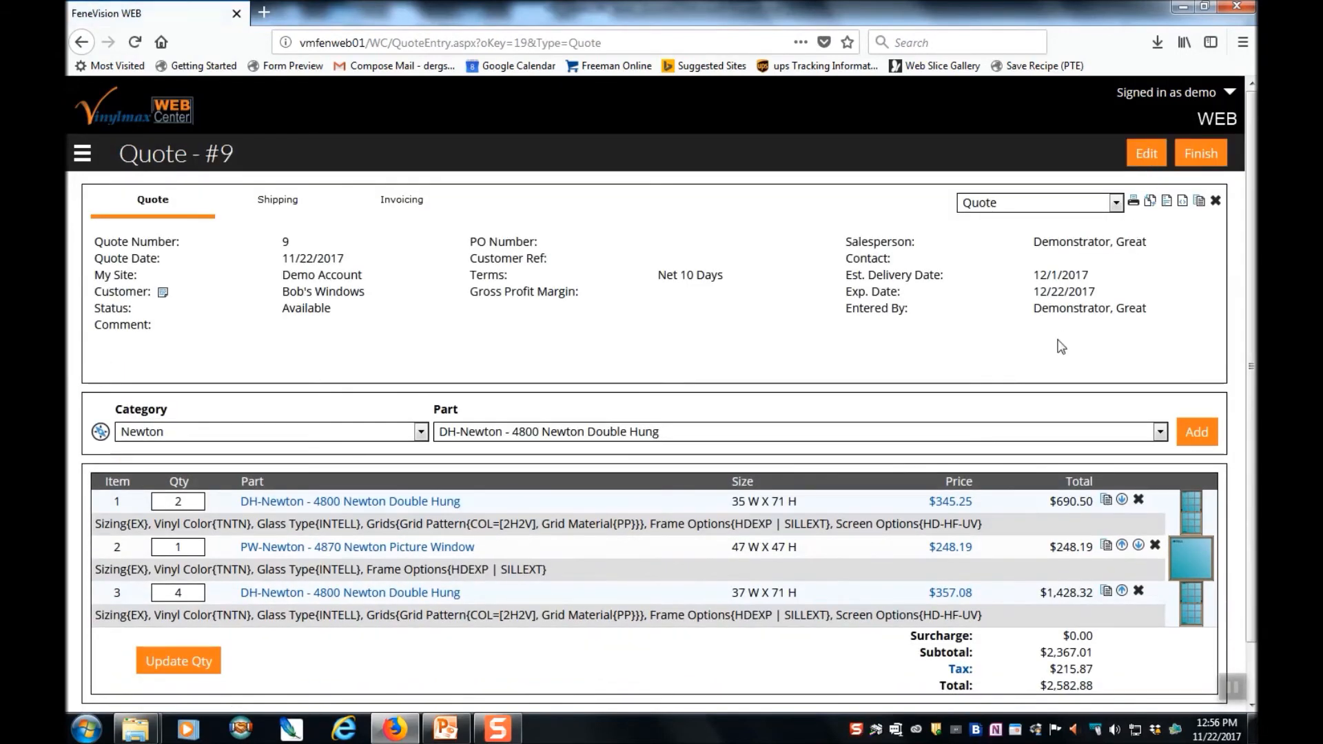
pyautogui.moveTo(639, 677)
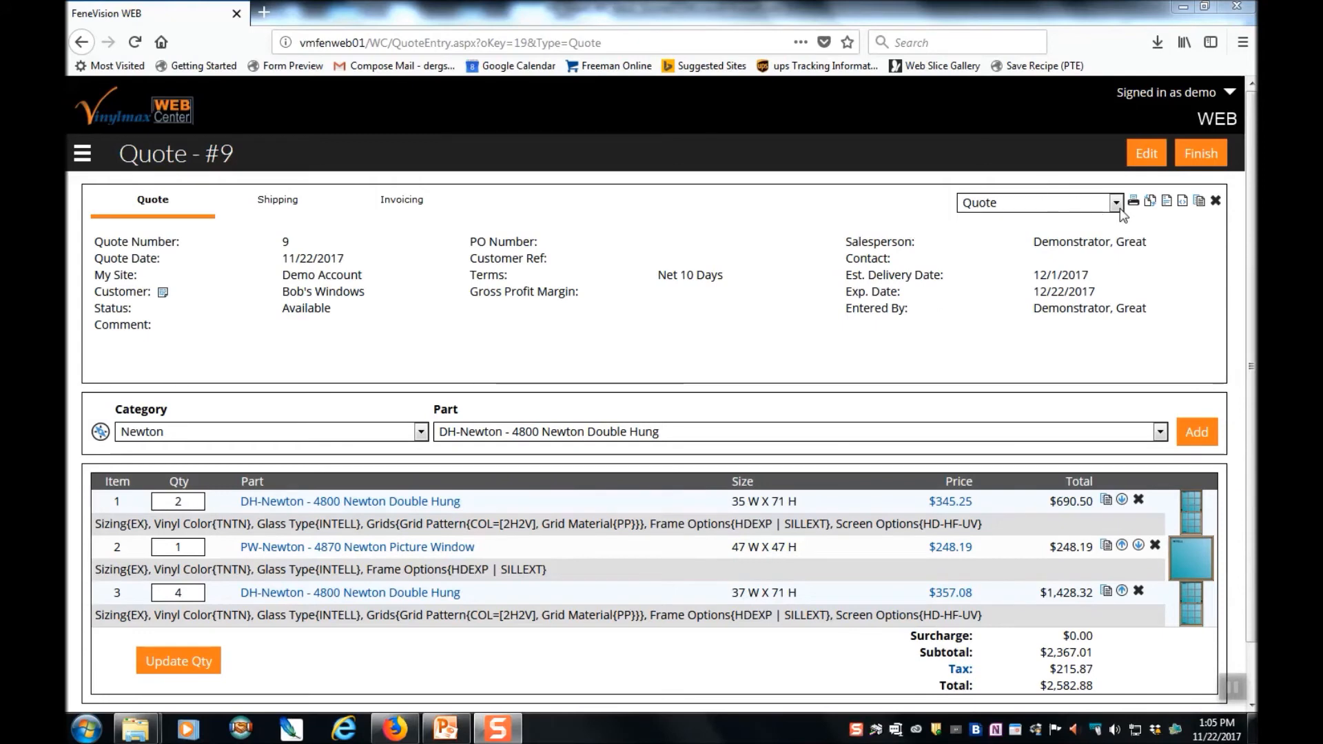
# Print the Quote List report for quote #9 and open the downloaded PDF.
pyautogui.click(1116, 201)
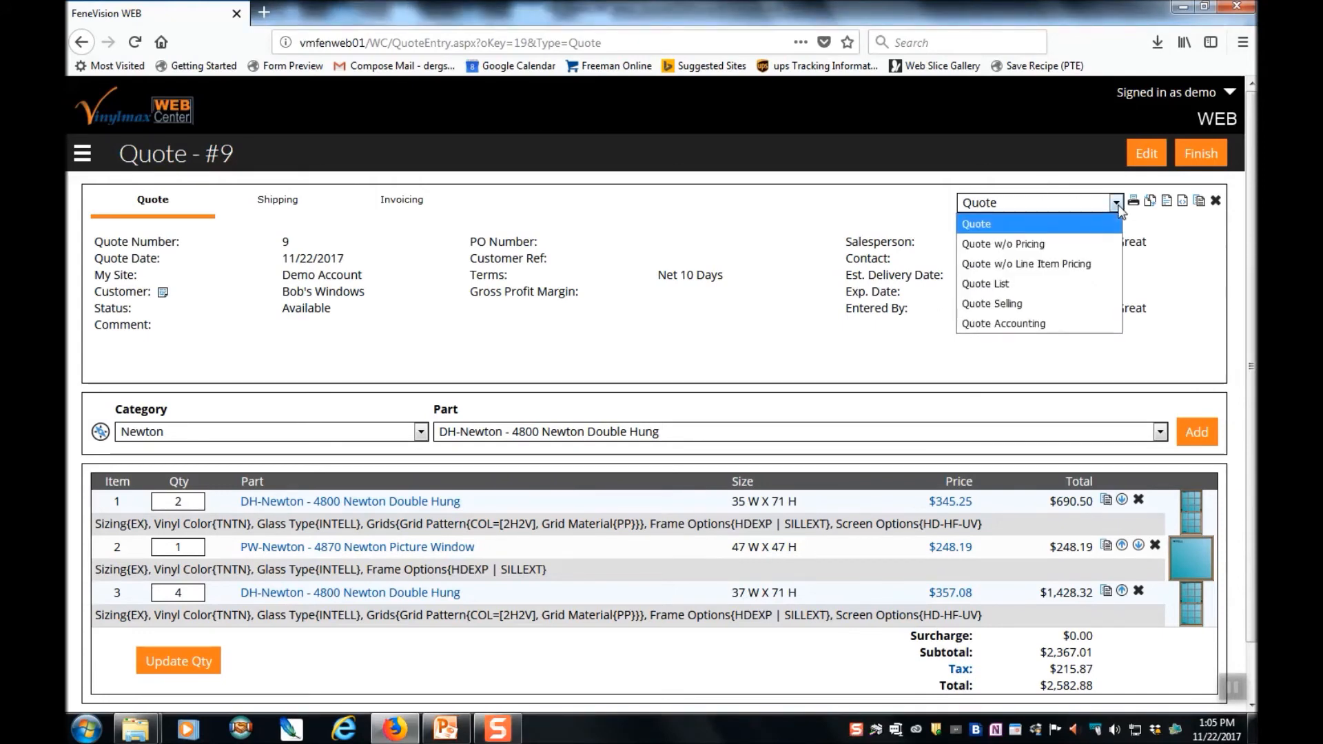
pyautogui.moveTo(1095, 226)
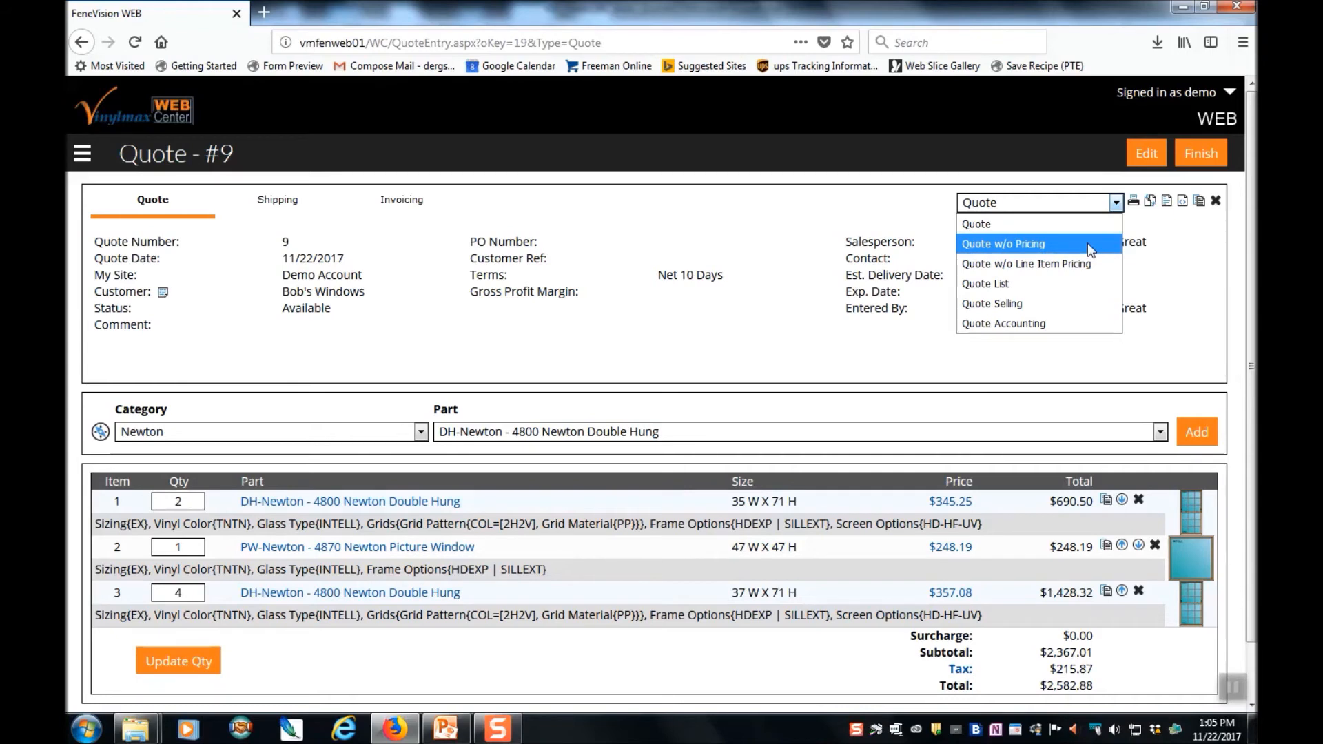
pyautogui.moveTo(1091, 267)
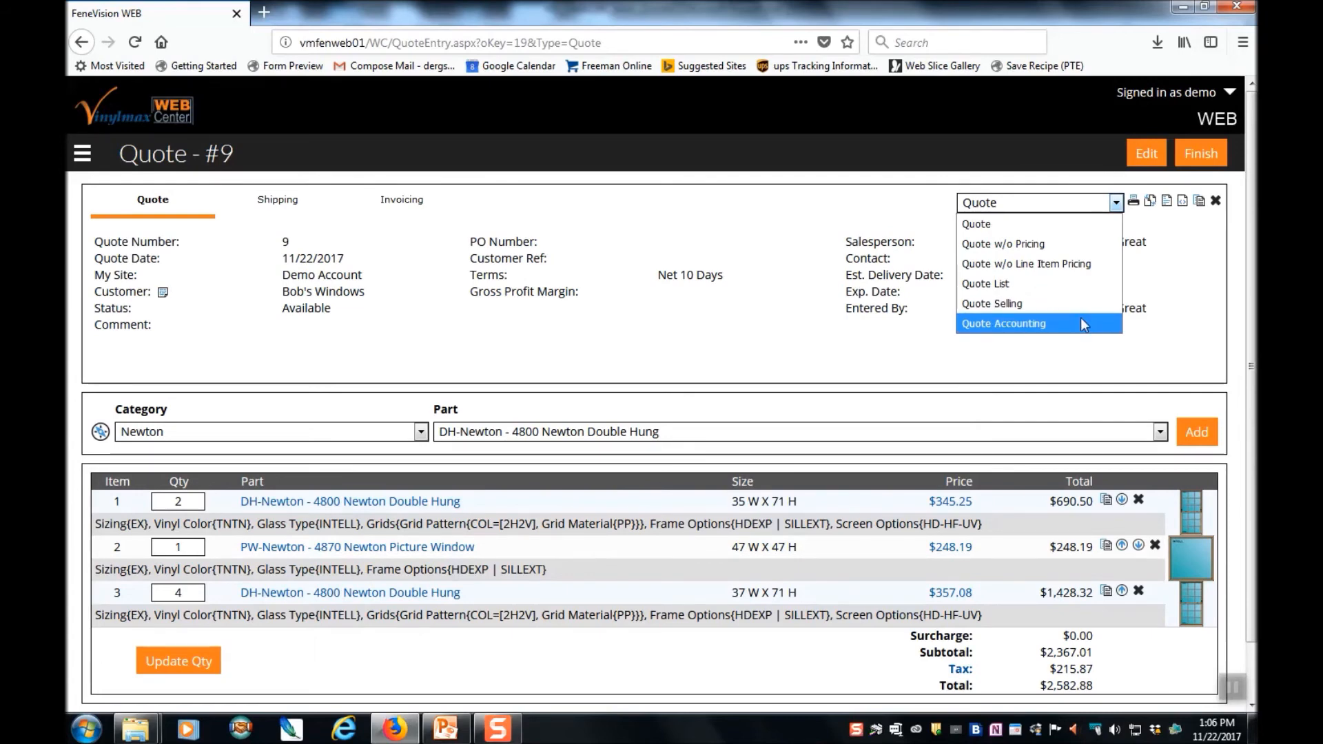
pyautogui.moveTo(1079, 313)
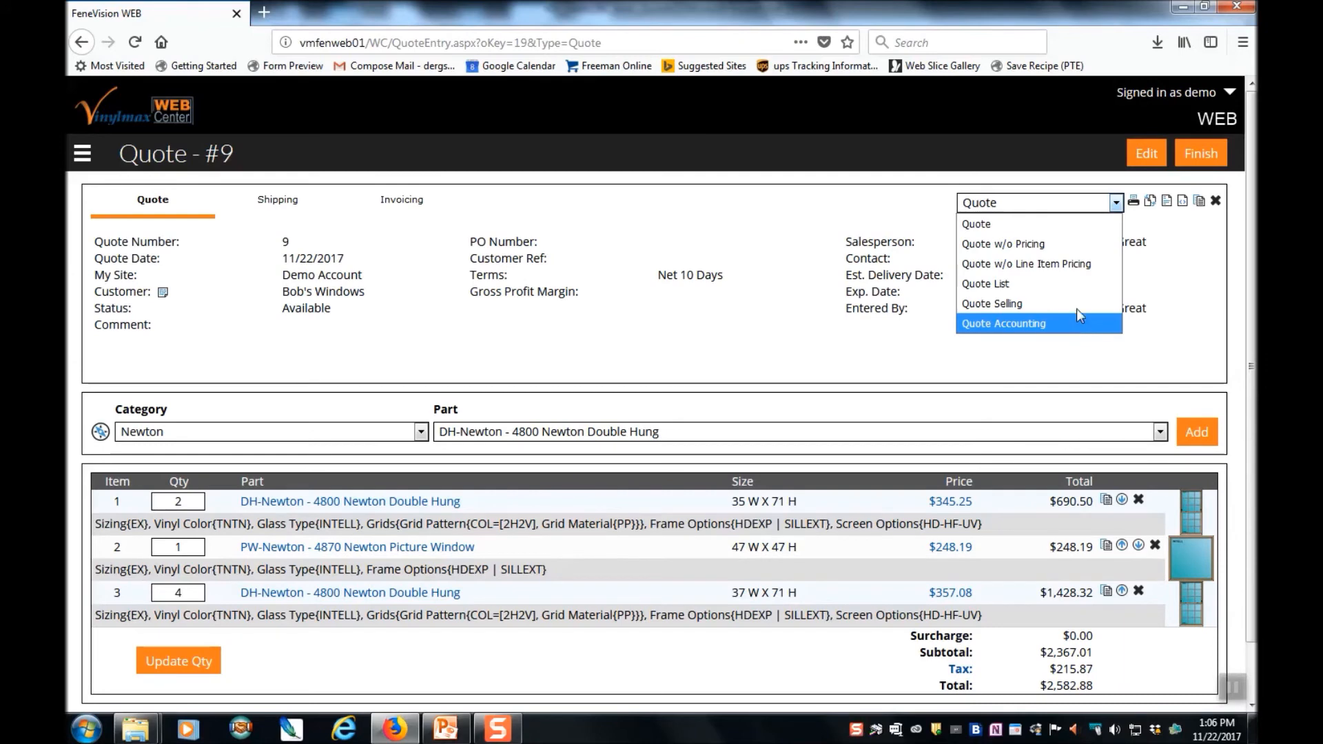
pyautogui.moveTo(1048, 272)
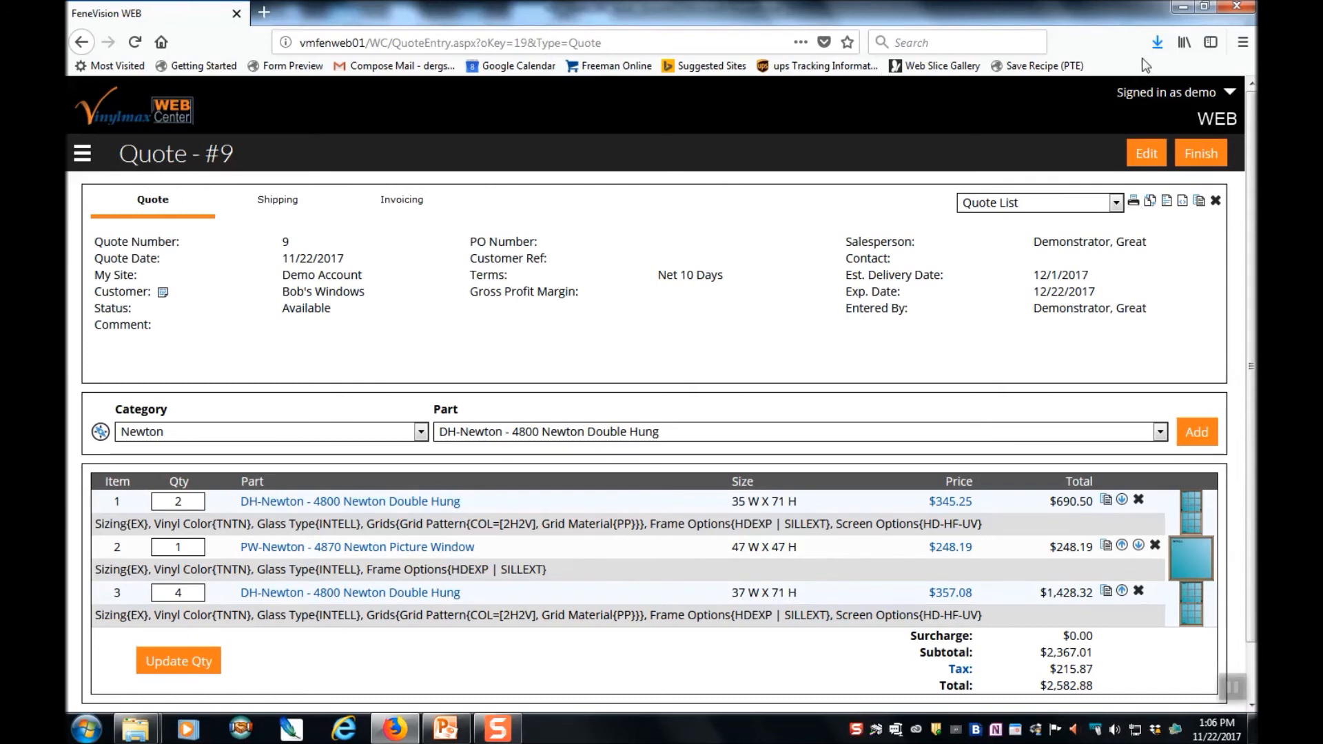
pyautogui.moveTo(1156, 42)
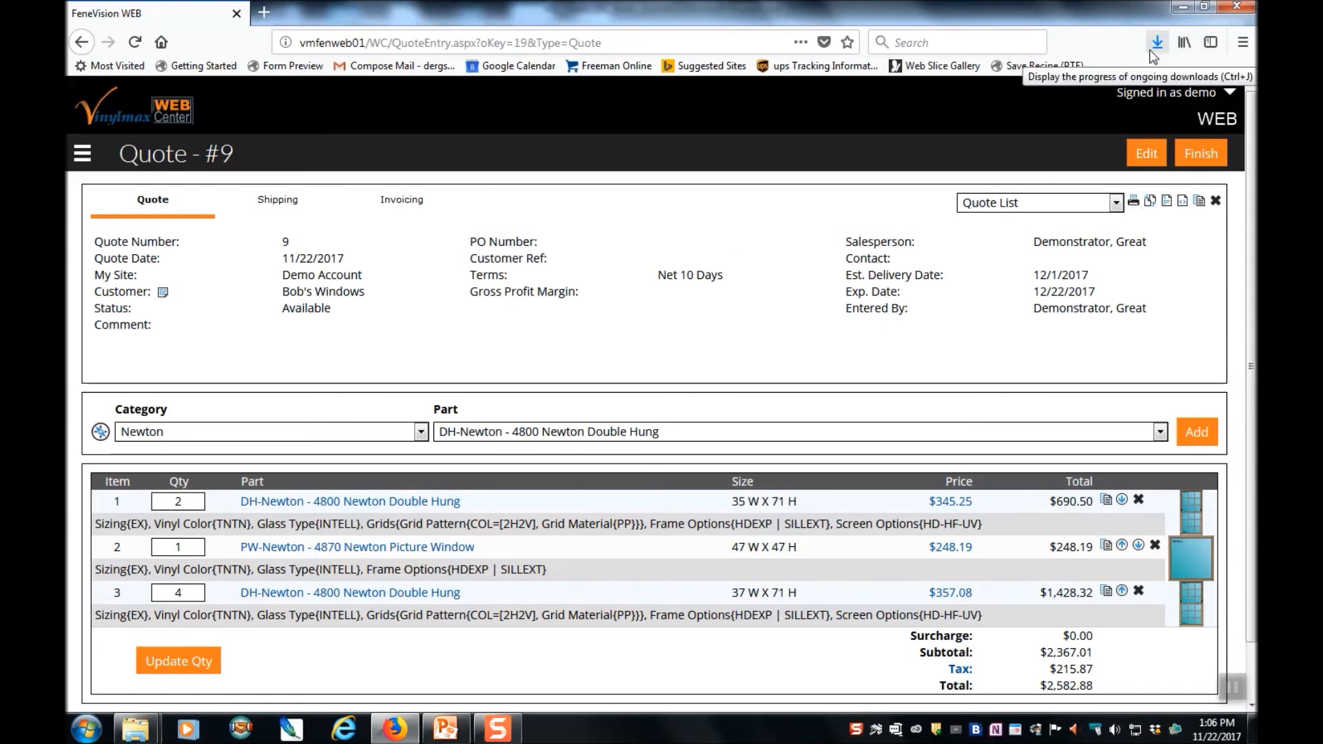
pyautogui.moveTo(912, 665)
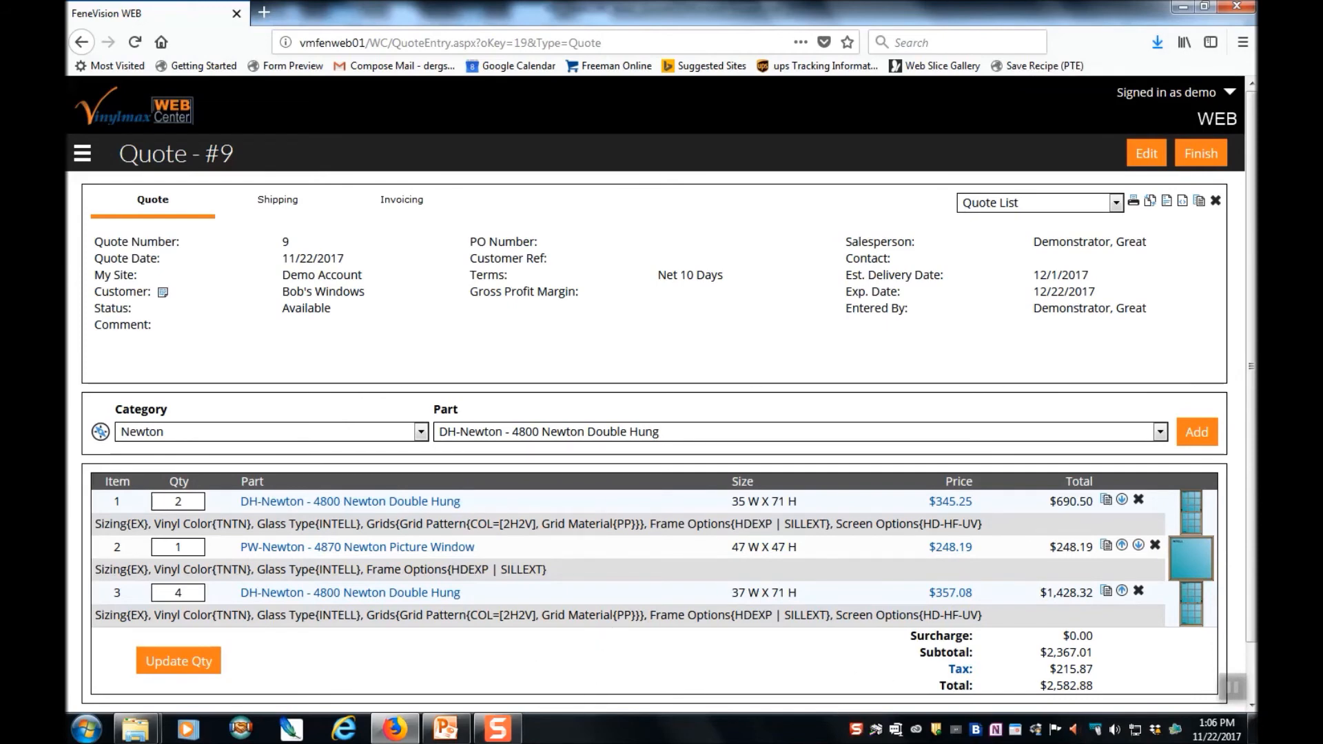
pyautogui.click(1154, 43)
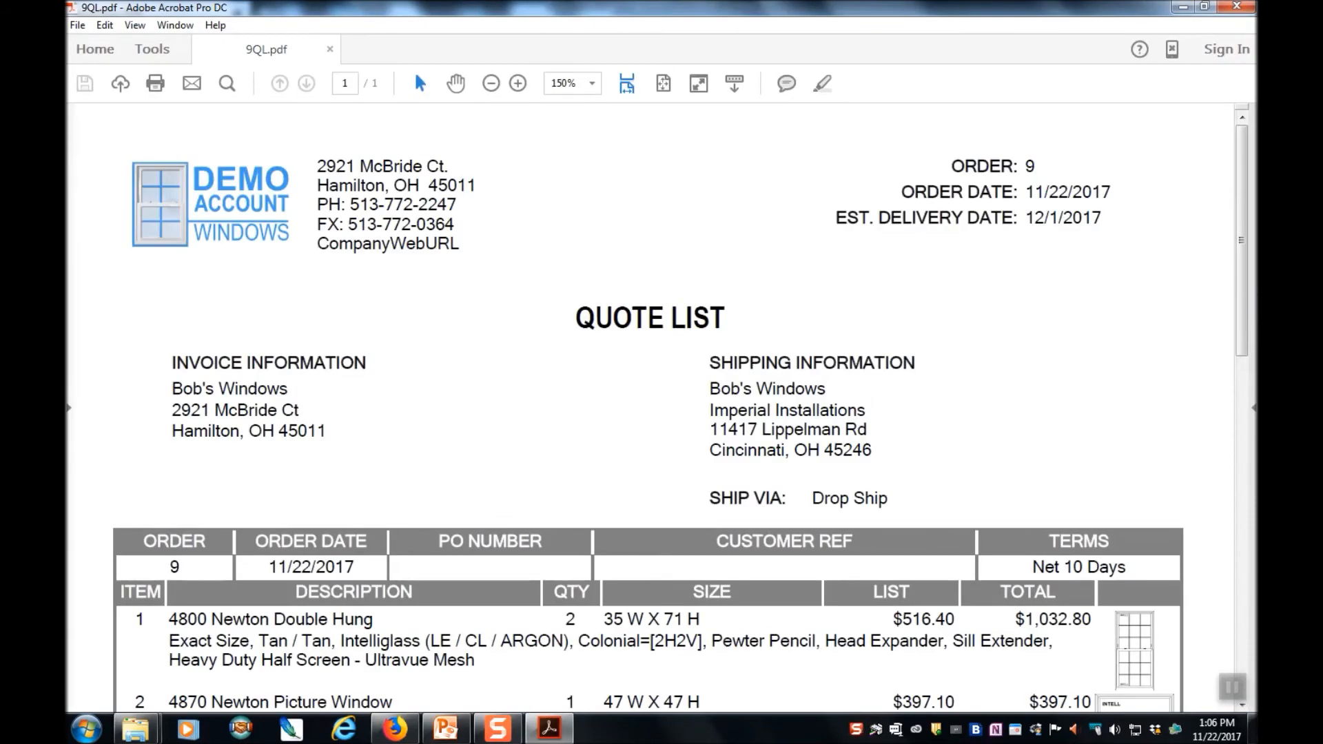
# Scroll through the 9QL.pdf Quote List in Acrobat to review it.
pyautogui.scroll(-3)
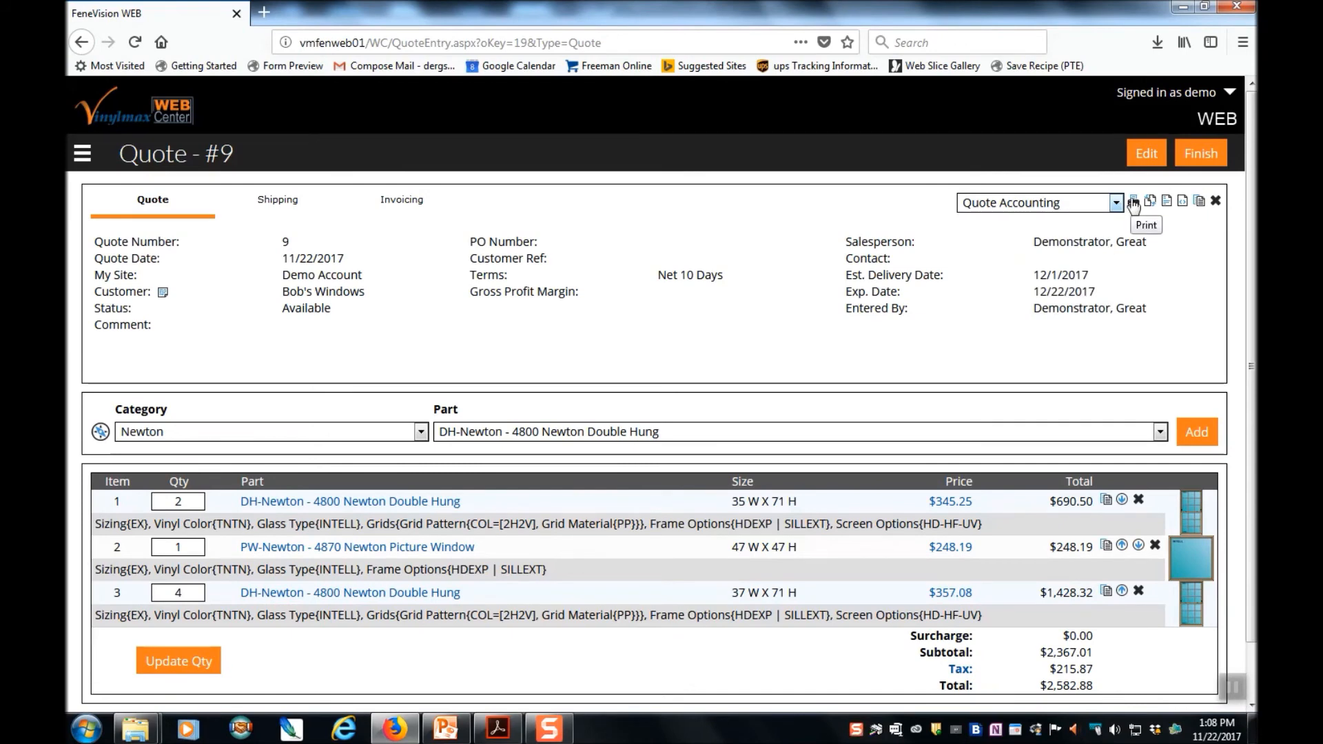
pyautogui.moveTo(1155, 53)
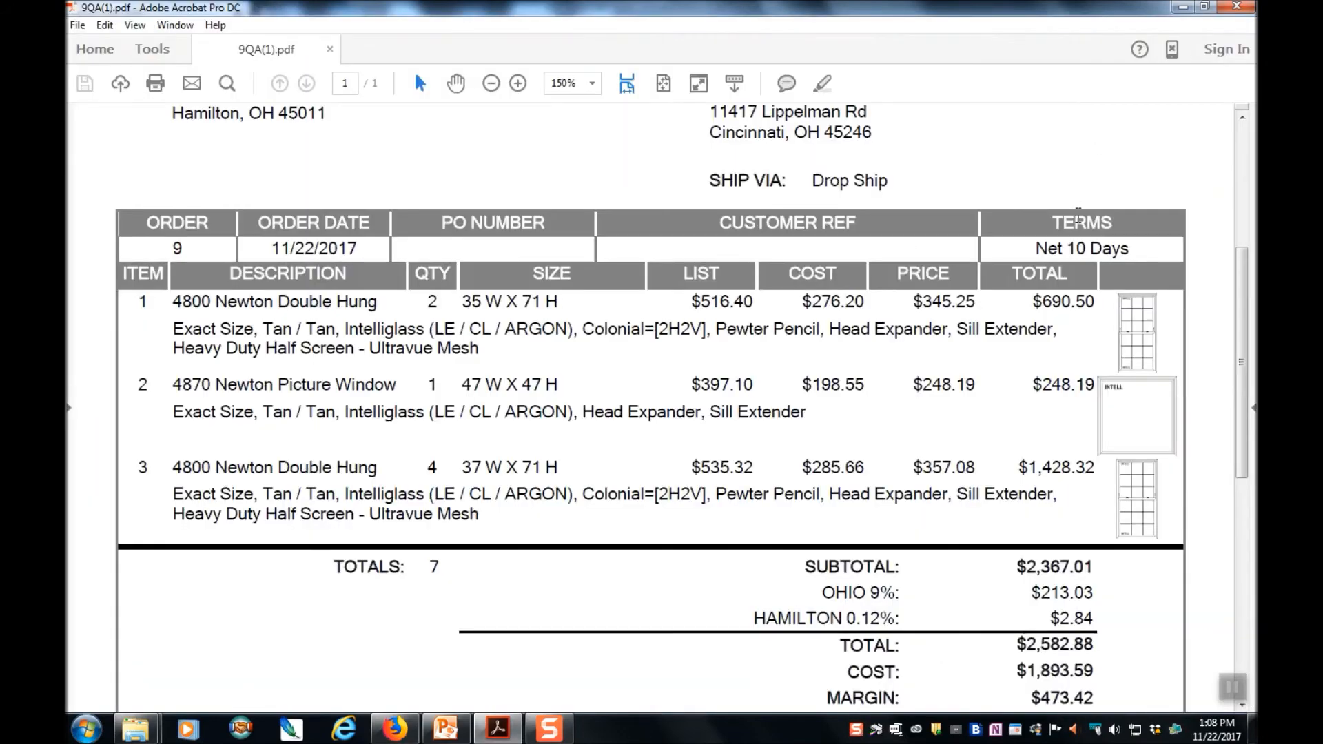
# Scroll 9QA.pdf down to the $1,893.59 cost and $473.42 (20%) margin.
pyautogui.scroll(-3)
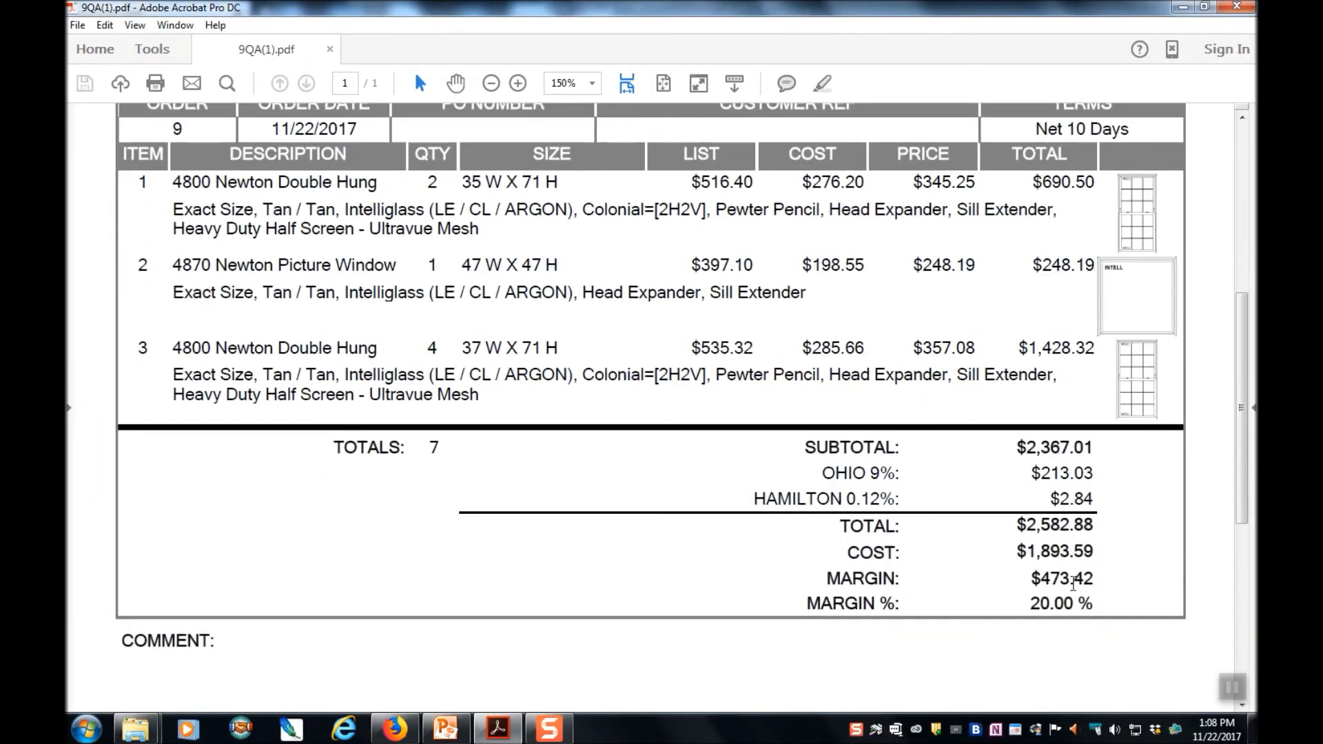
pyautogui.moveTo(560, 109)
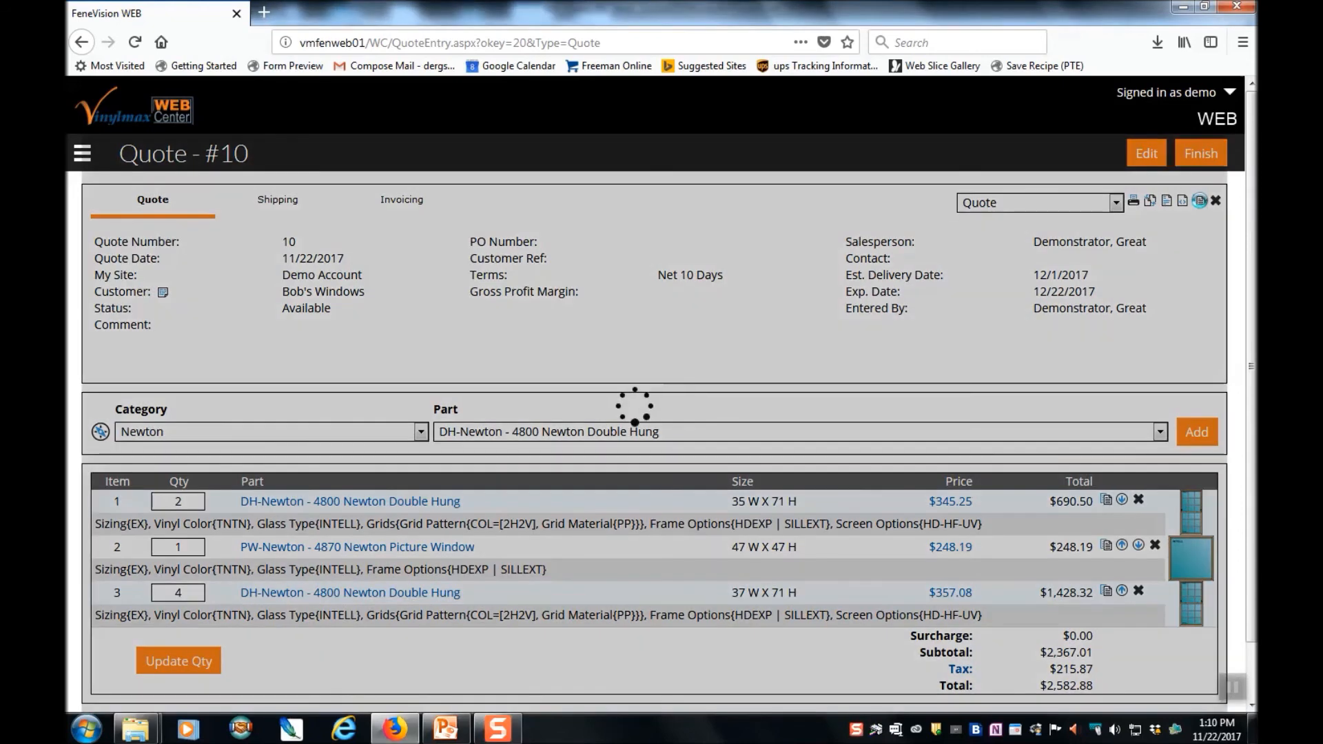
# Copy quote #10 into new quote #11 with the same three Newton items.
pyautogui.click(1197, 201)
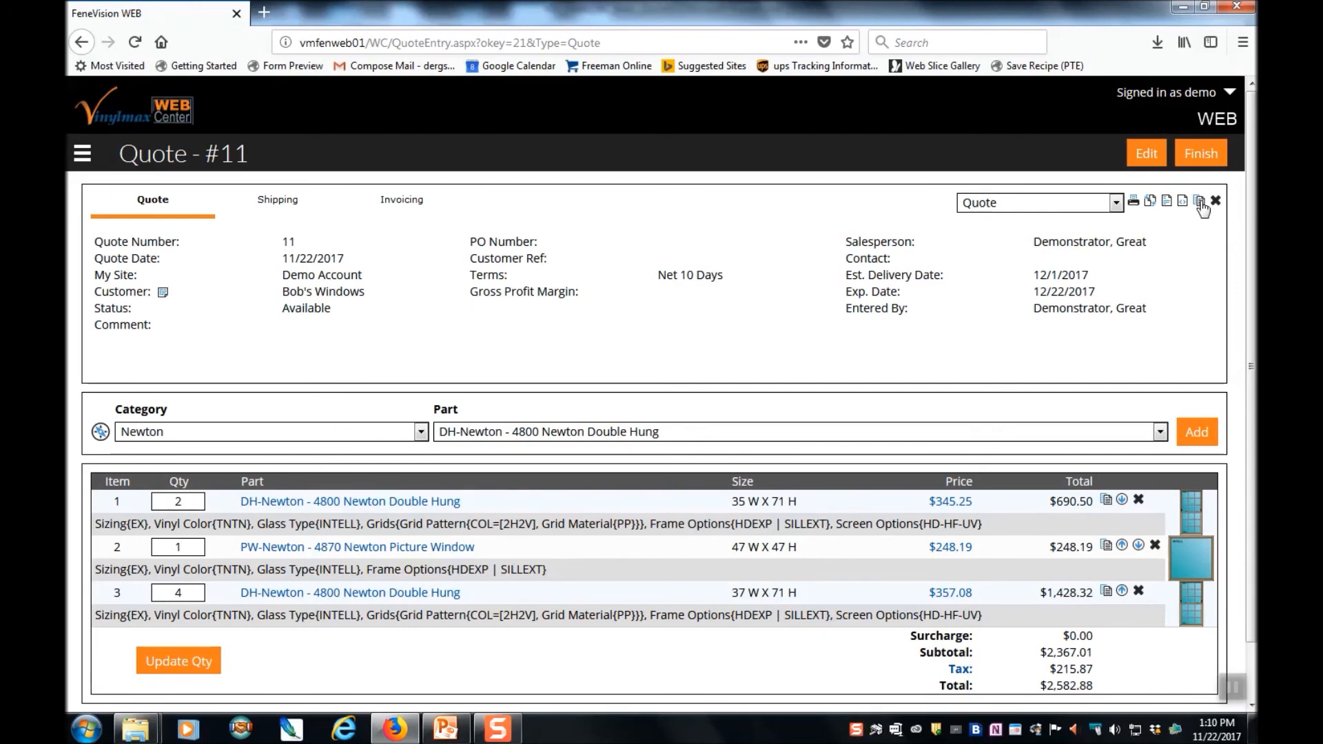
pyautogui.moveTo(786, 657)
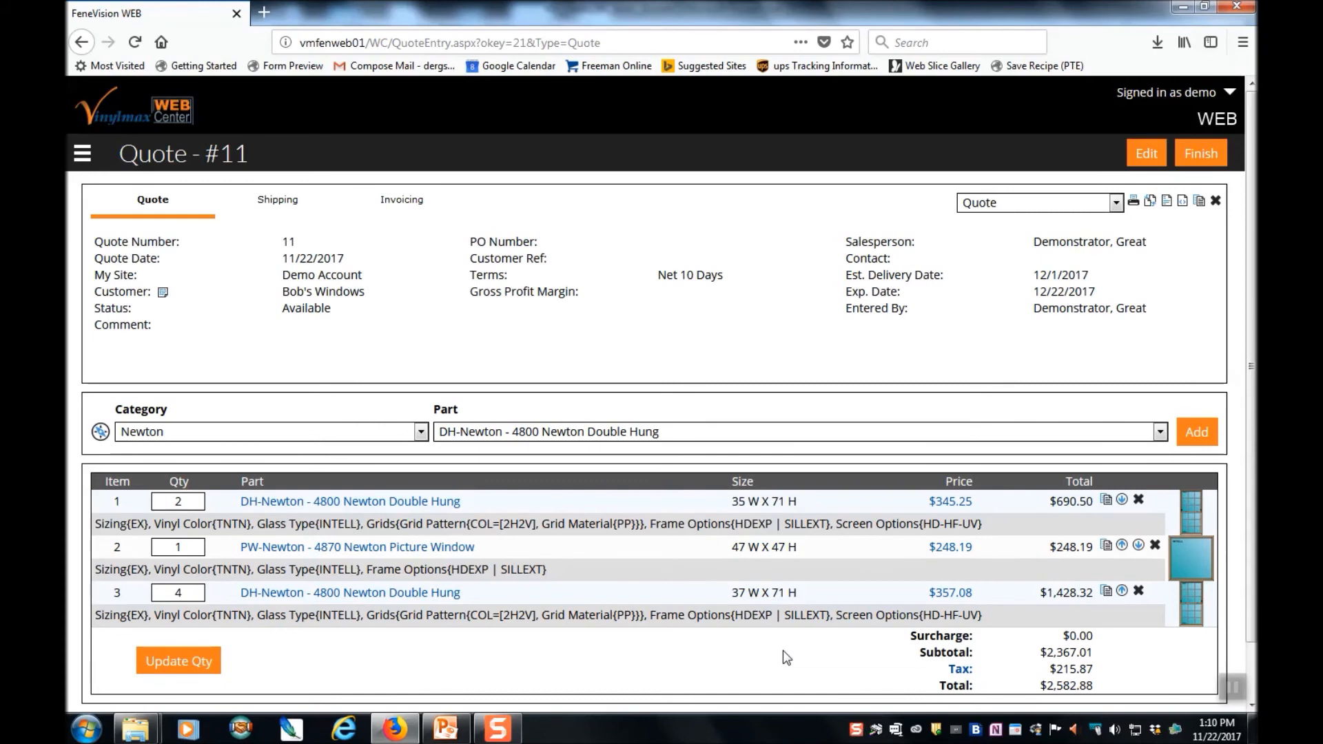
pyautogui.moveTo(878, 701)
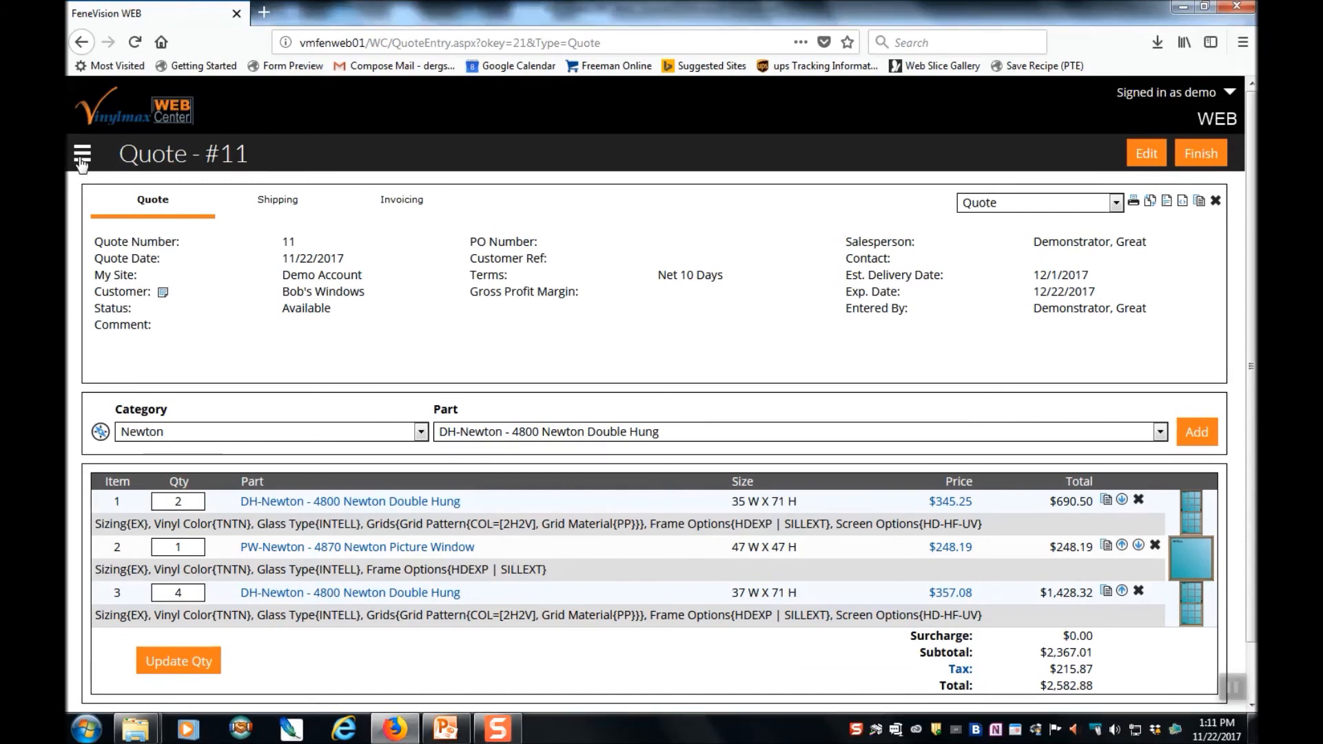
# Go to the Dashboard and open quote #11 from the Quotes list.
pyautogui.click(82, 152)
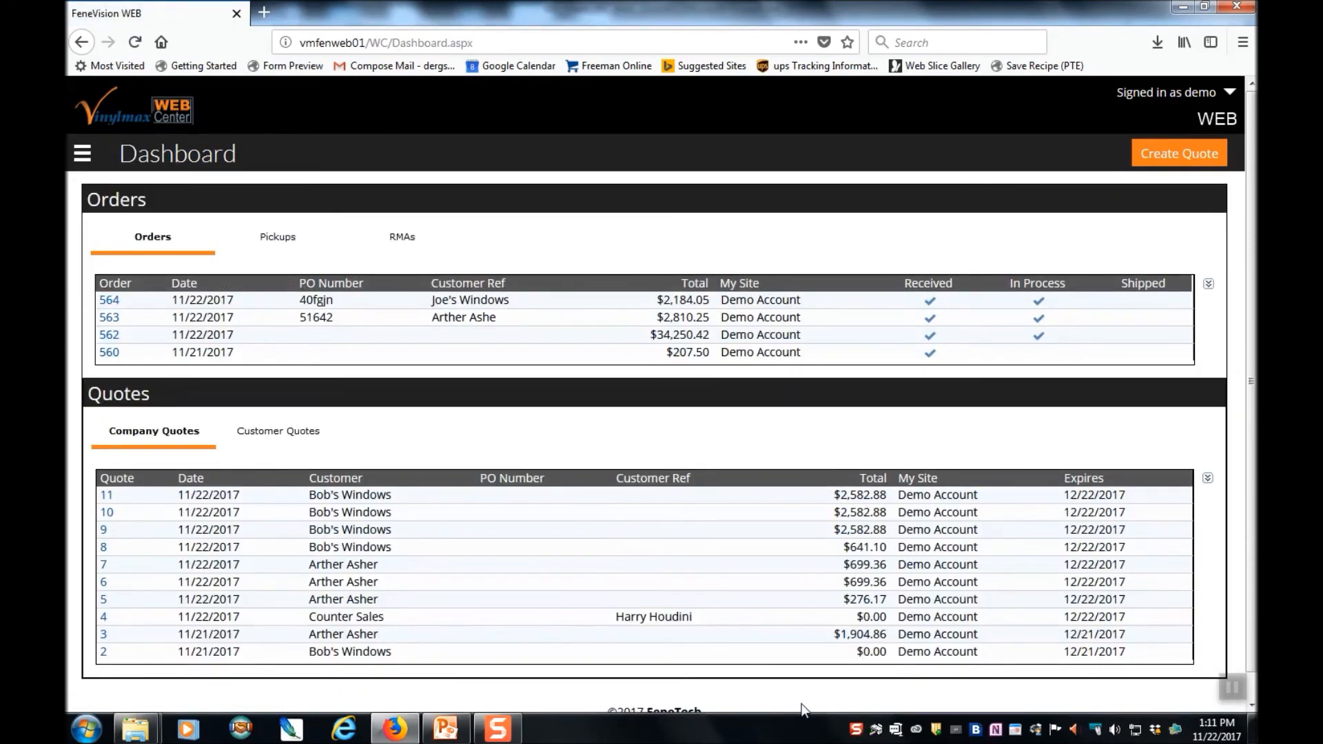
pyautogui.moveTo(733, 686)
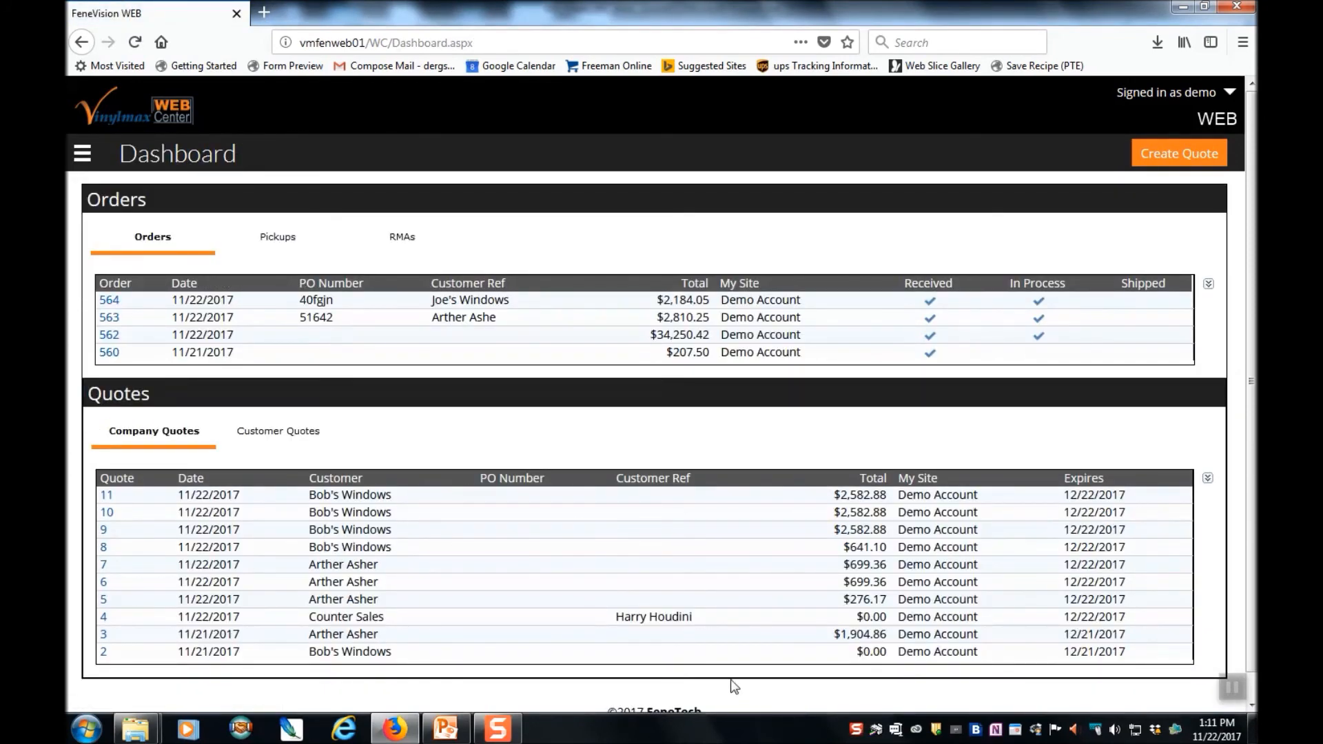
pyautogui.moveTo(122, 495)
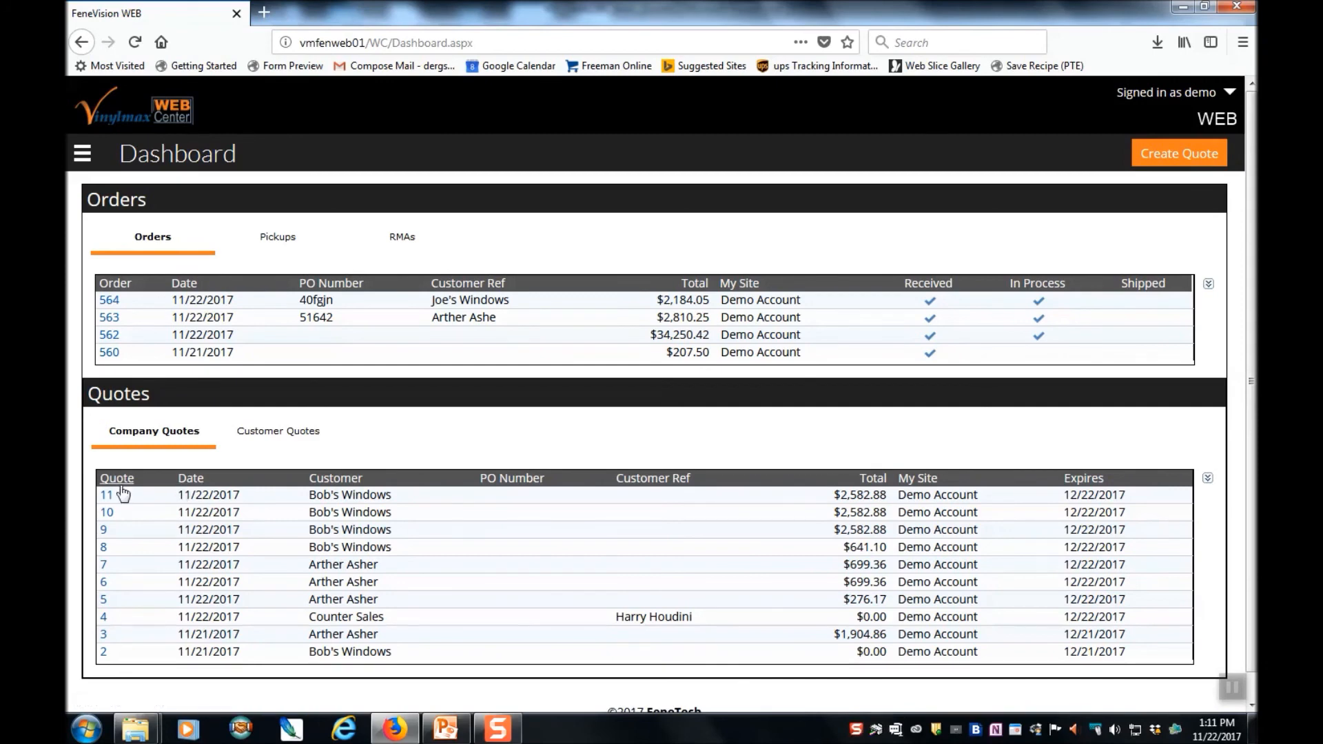
pyautogui.click(106, 495)
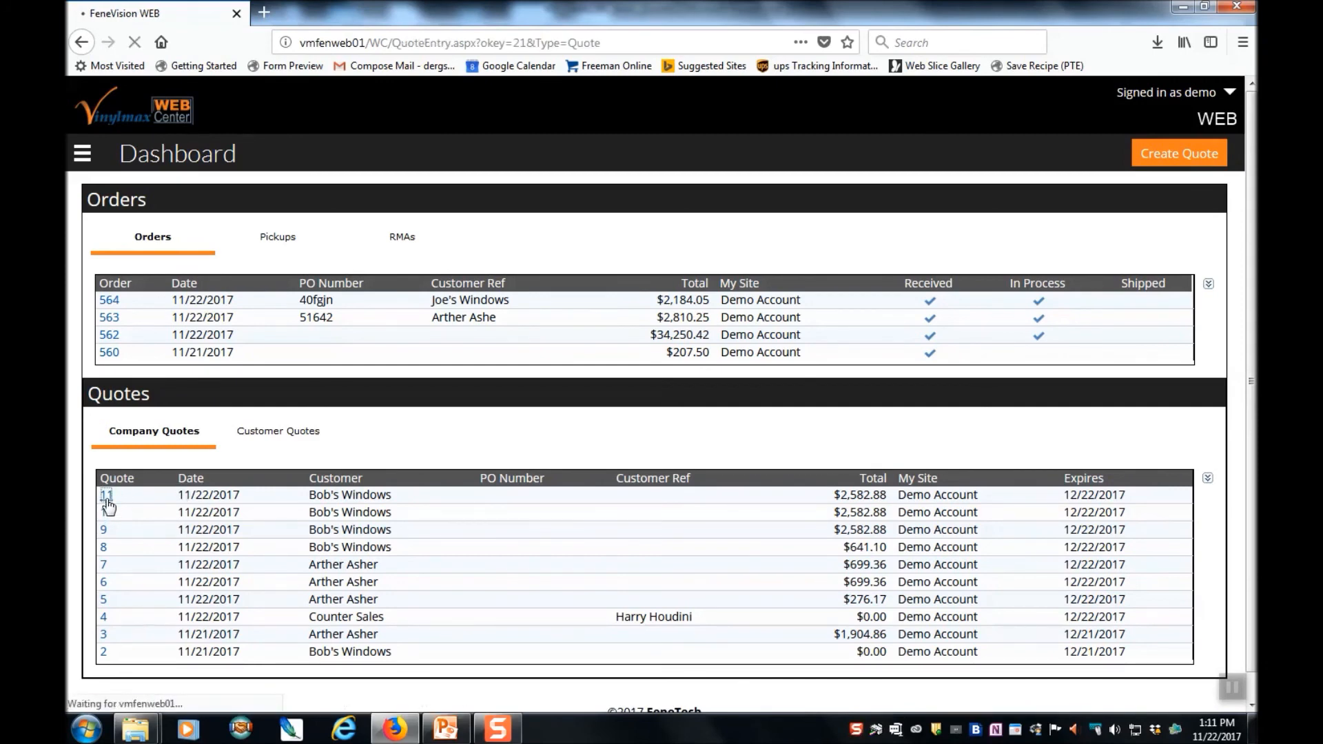
# Open quote #11, view its header in the edit form, and save back to the quote.
pyautogui.click(105, 495)
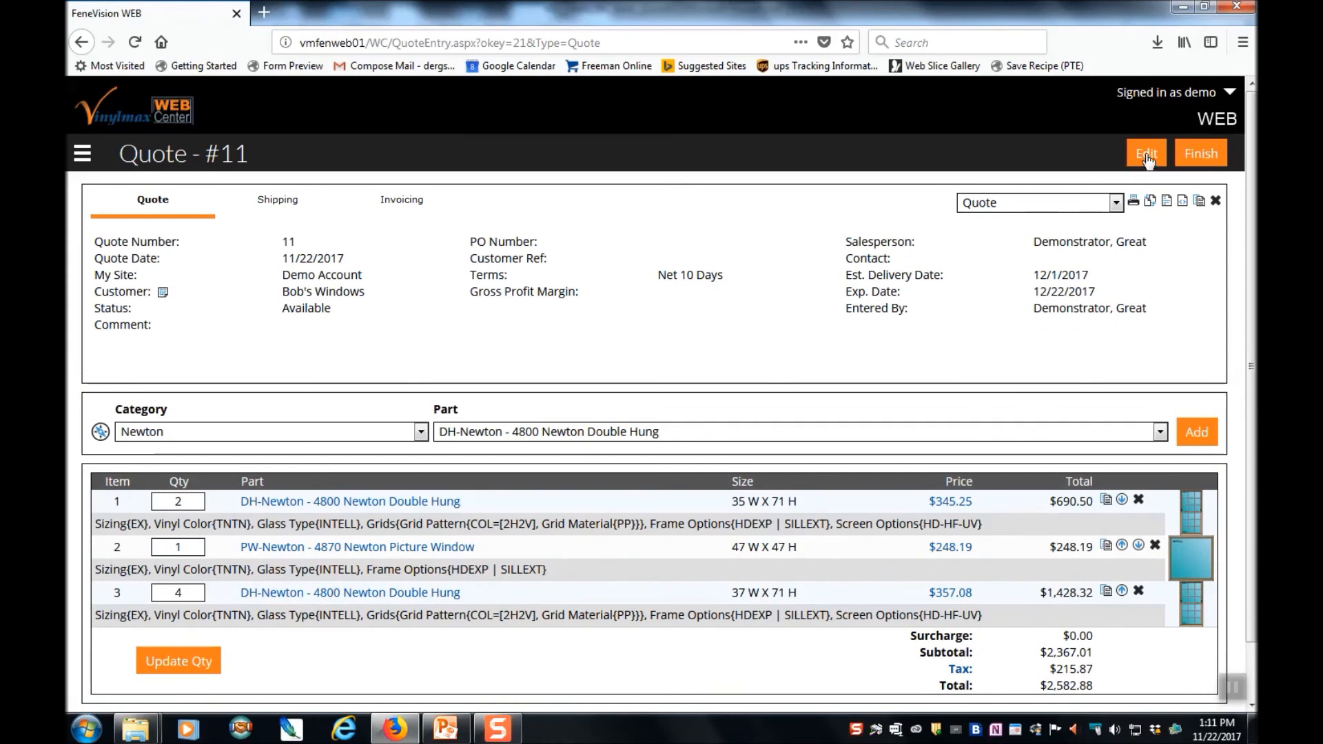
pyautogui.click(1146, 152)
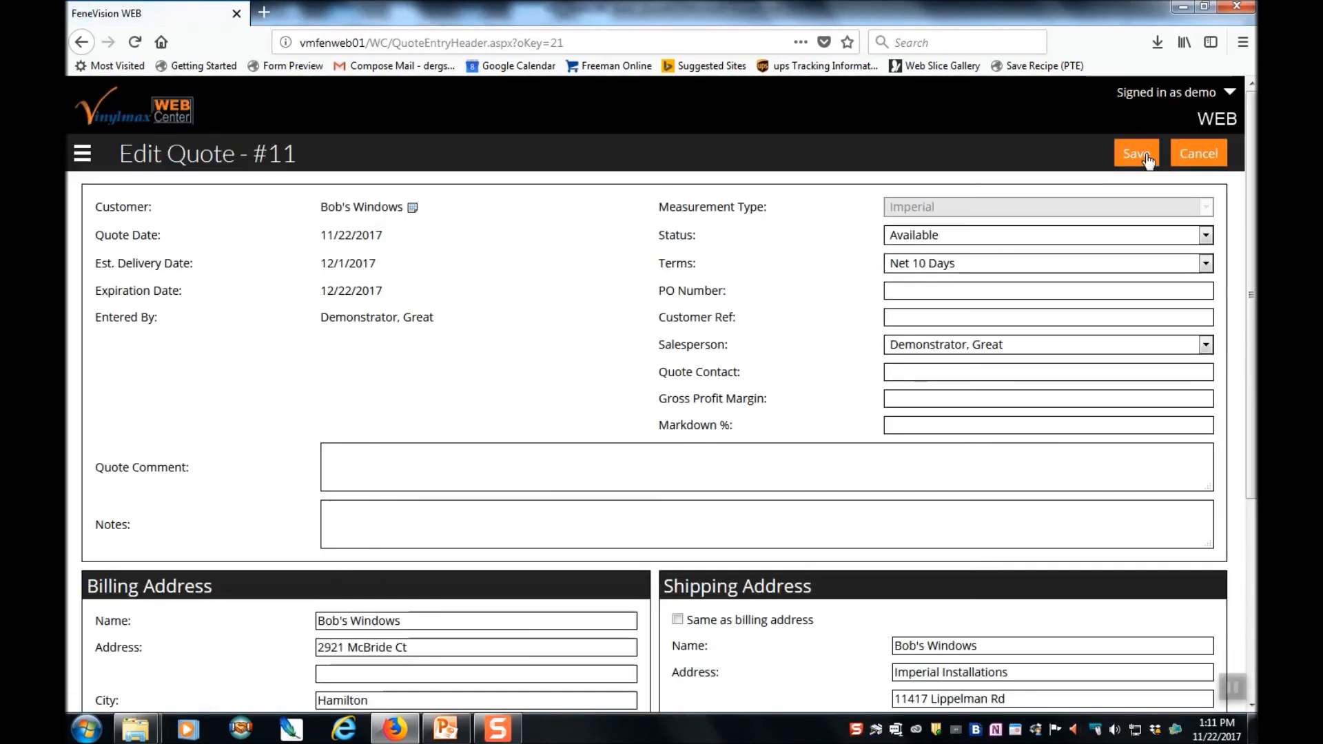
pyautogui.click(1136, 152)
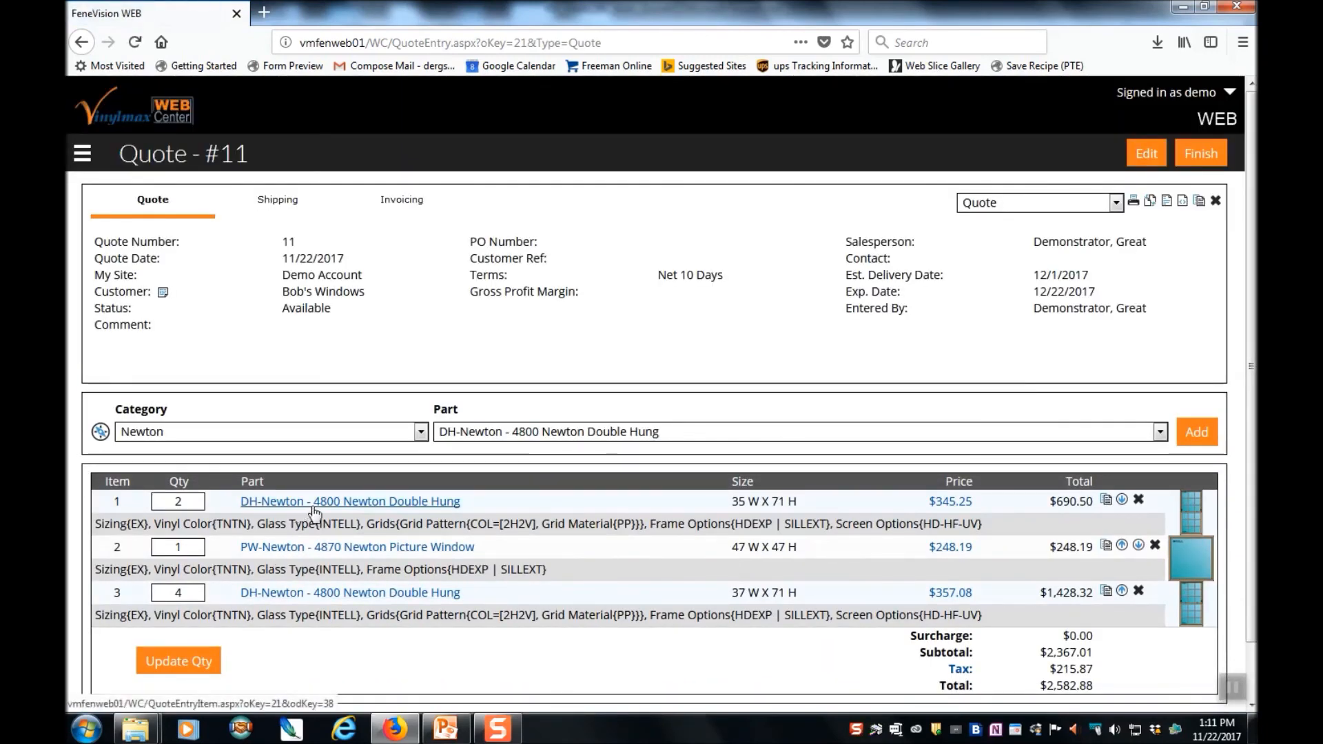
# Save quote #11's first Newton Double Hung item unchanged, then return to the all-quotes dashboard.
pyautogui.click(340, 501)
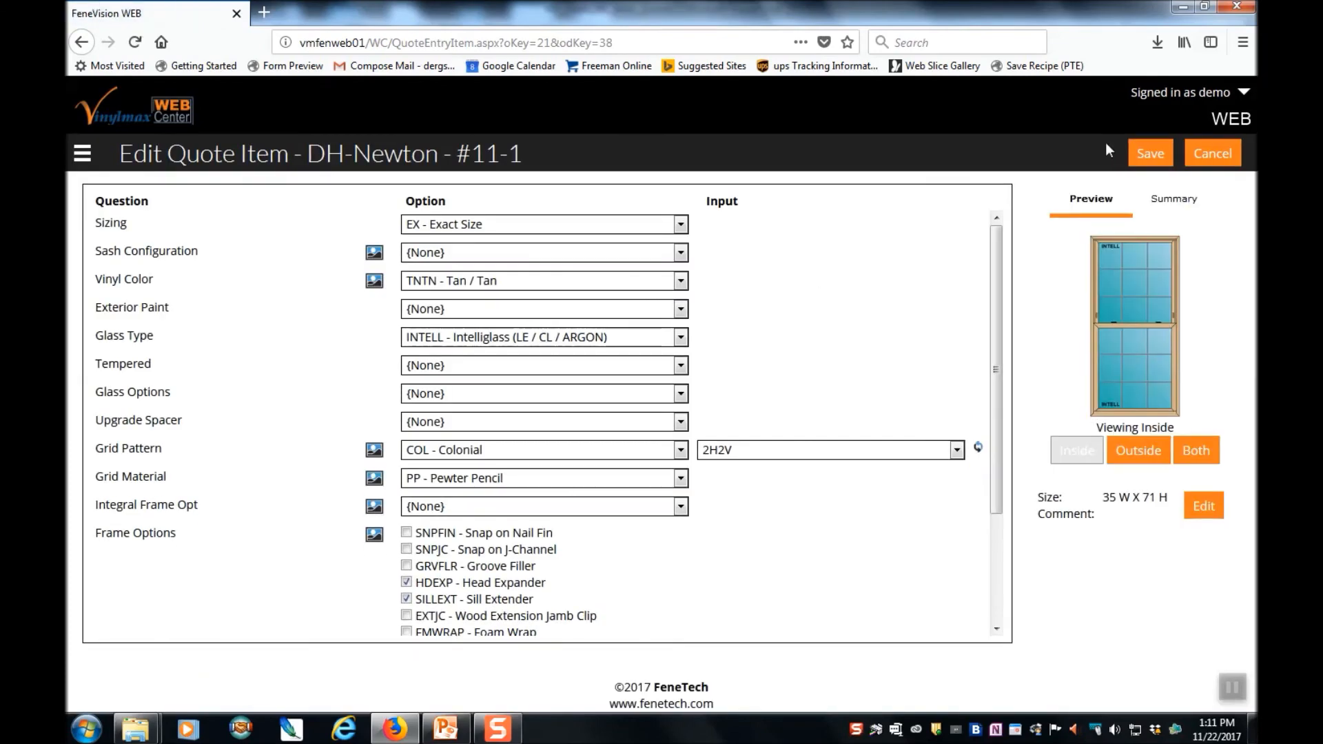
pyautogui.click(1150, 153)
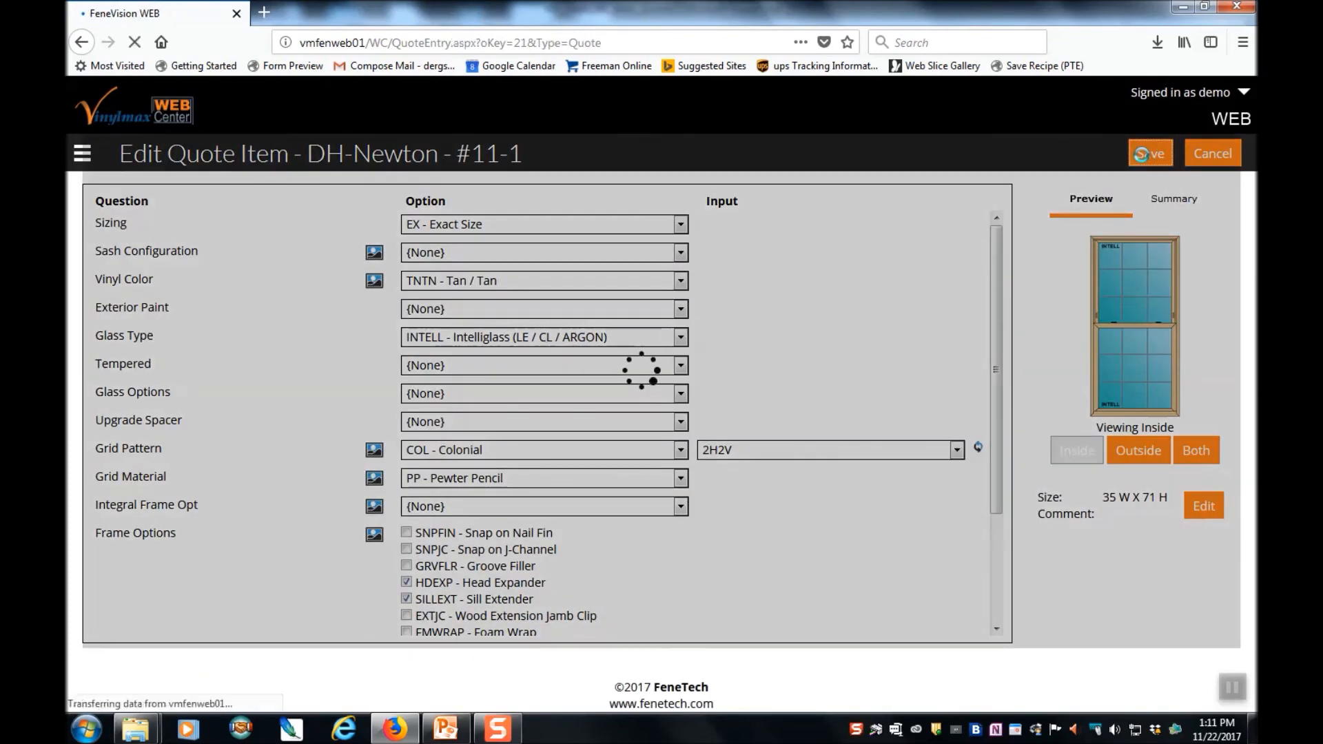
pyautogui.click(1151, 152)
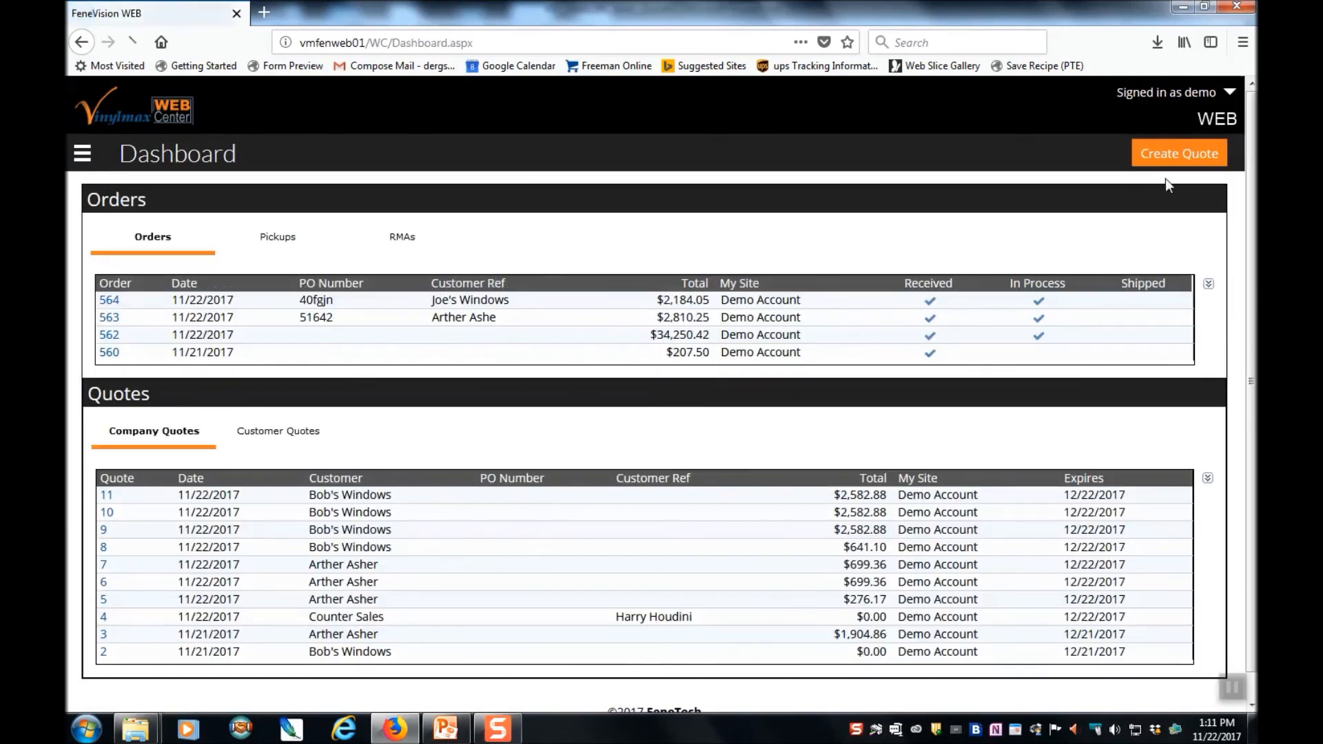
pyautogui.click(443, 730)
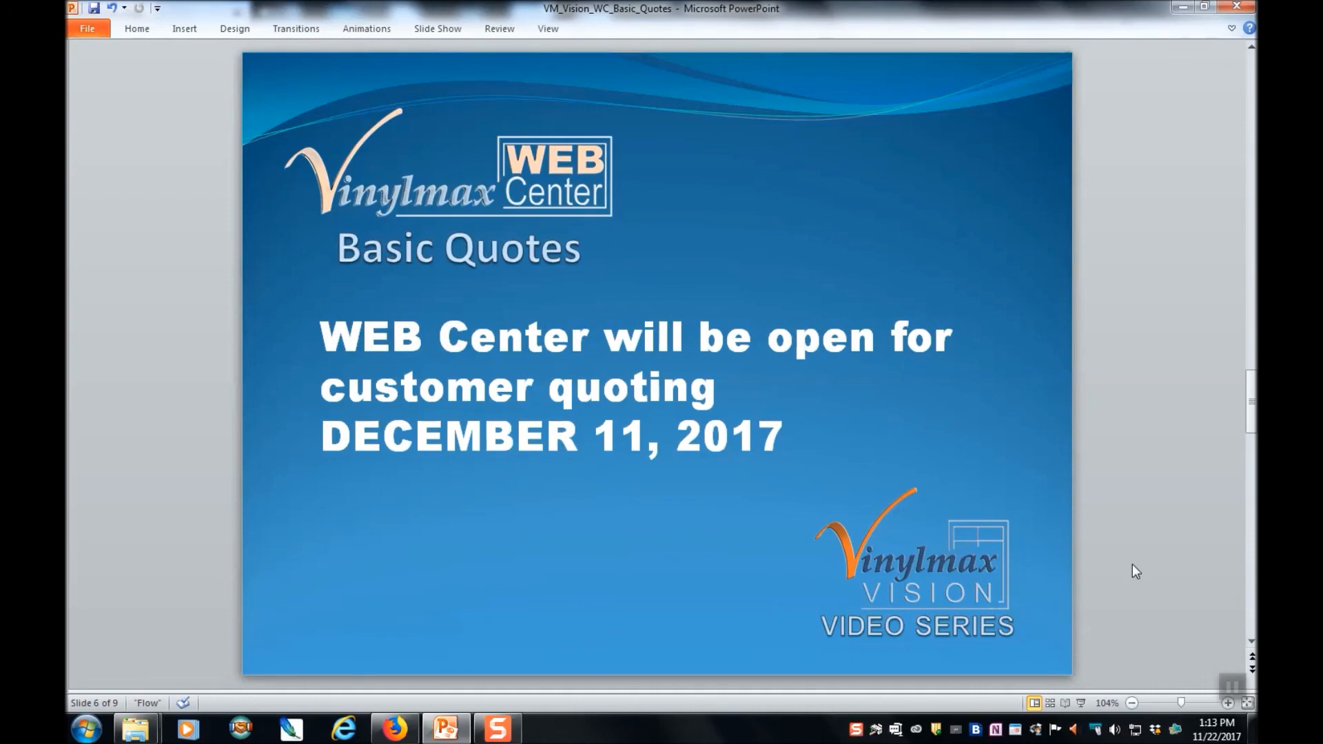
# Advance the PowerPoint presentation to the final Vinylmax Vision Video Series slide.
pyautogui.press('Page_Down')
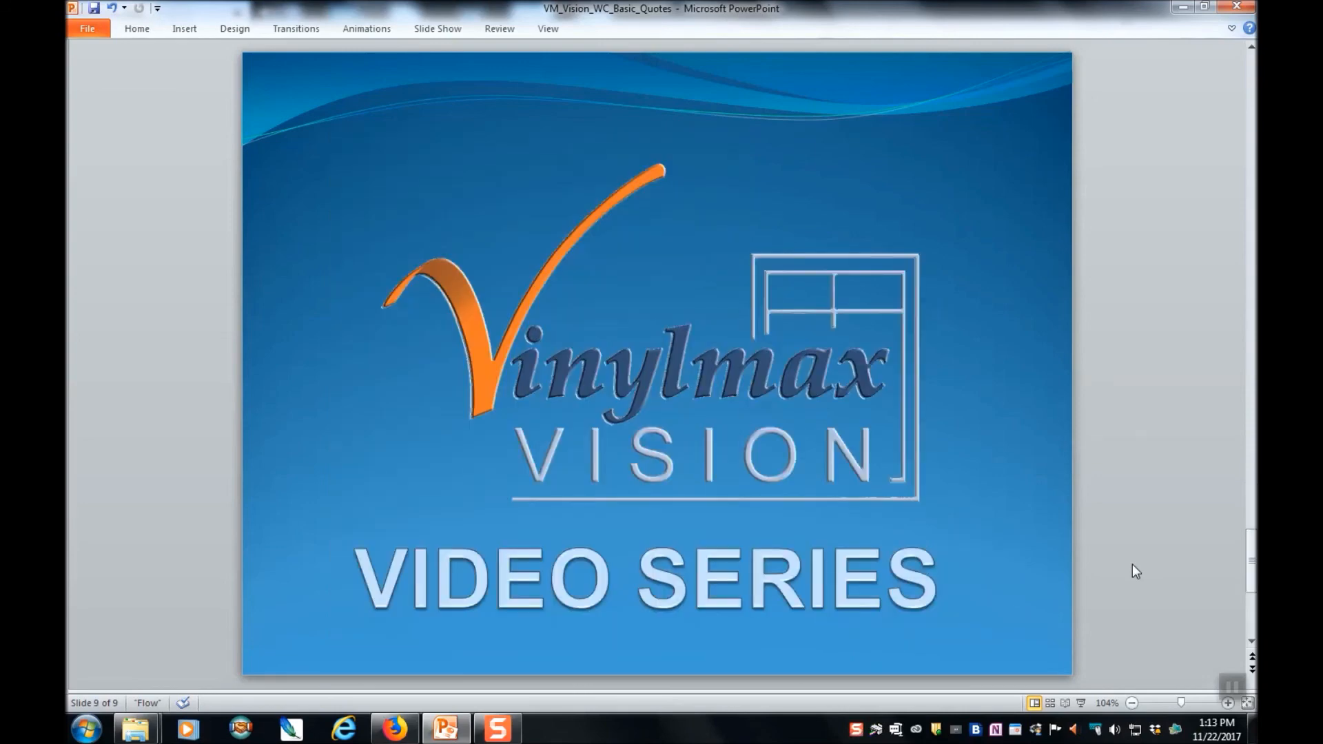
pyautogui.moveTo(1170, 645)
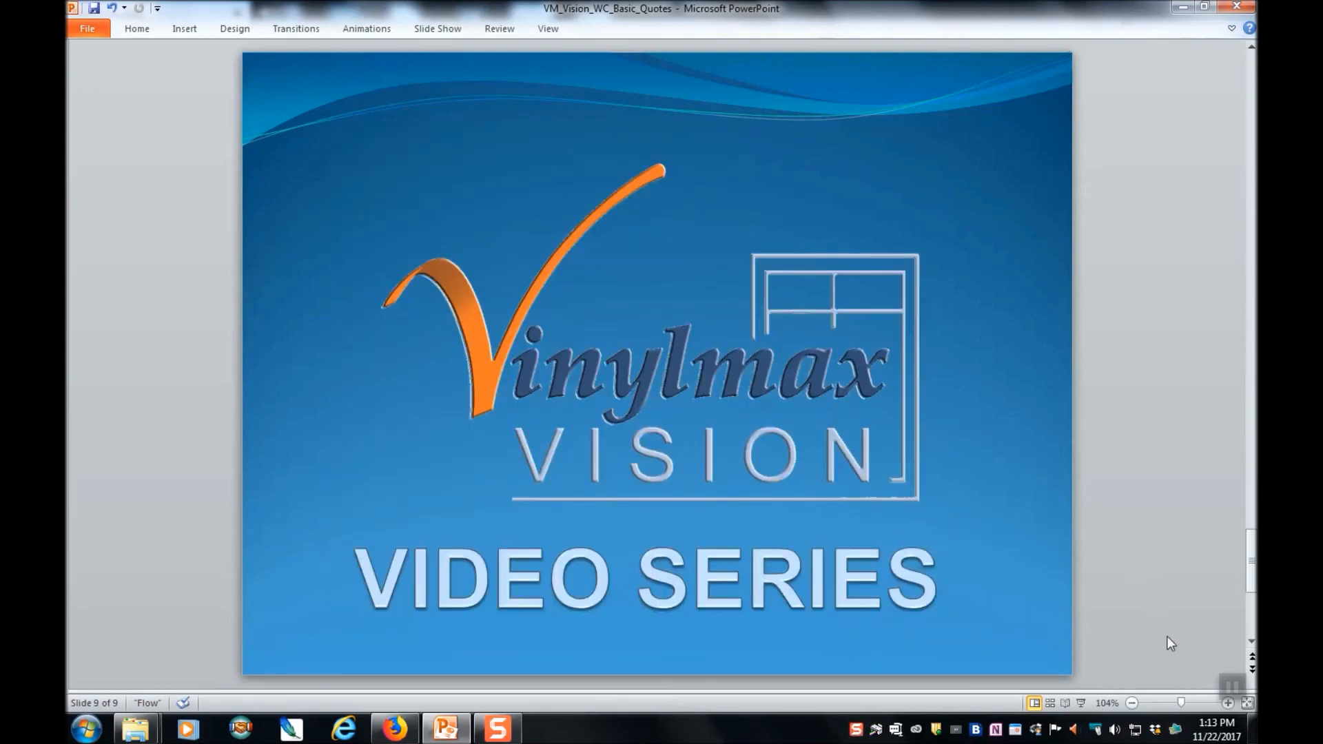